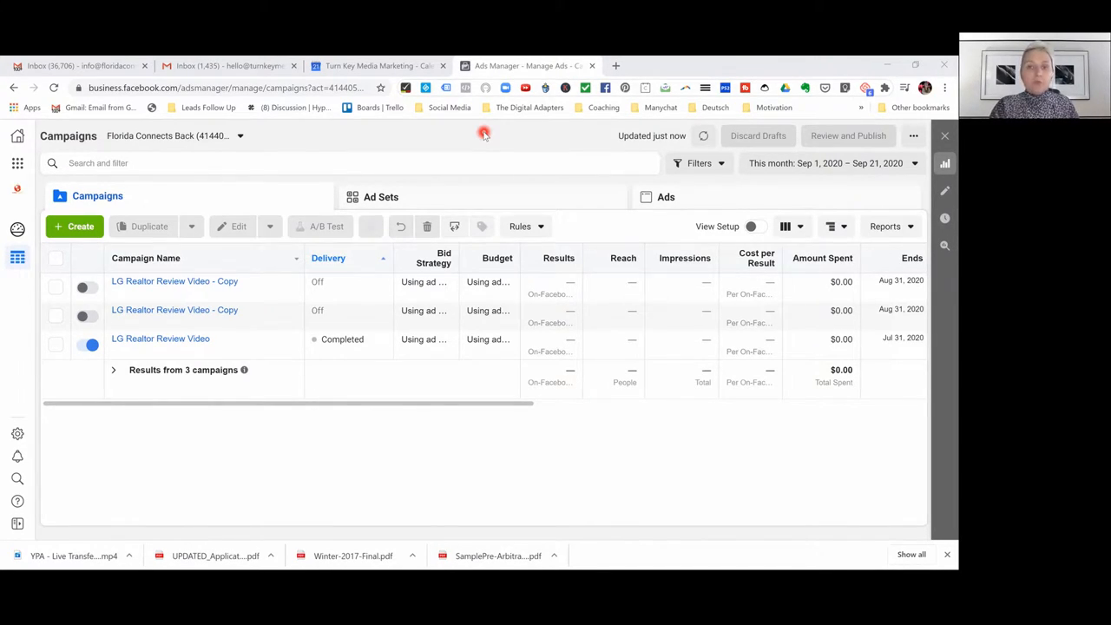
mouse_move(48, 118)
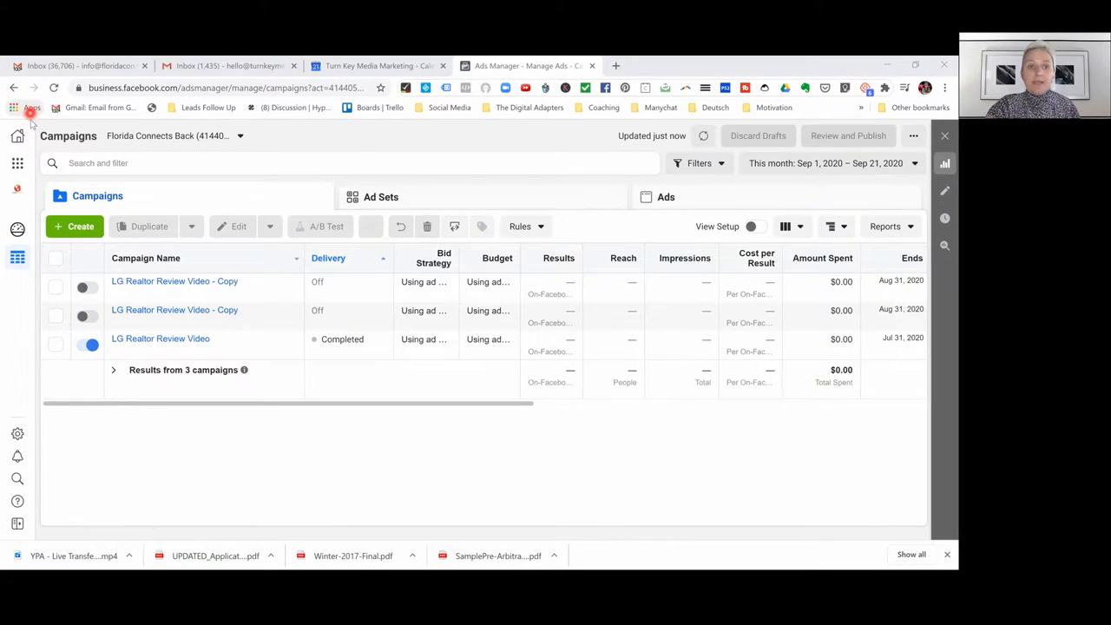
mouse_move(18, 163)
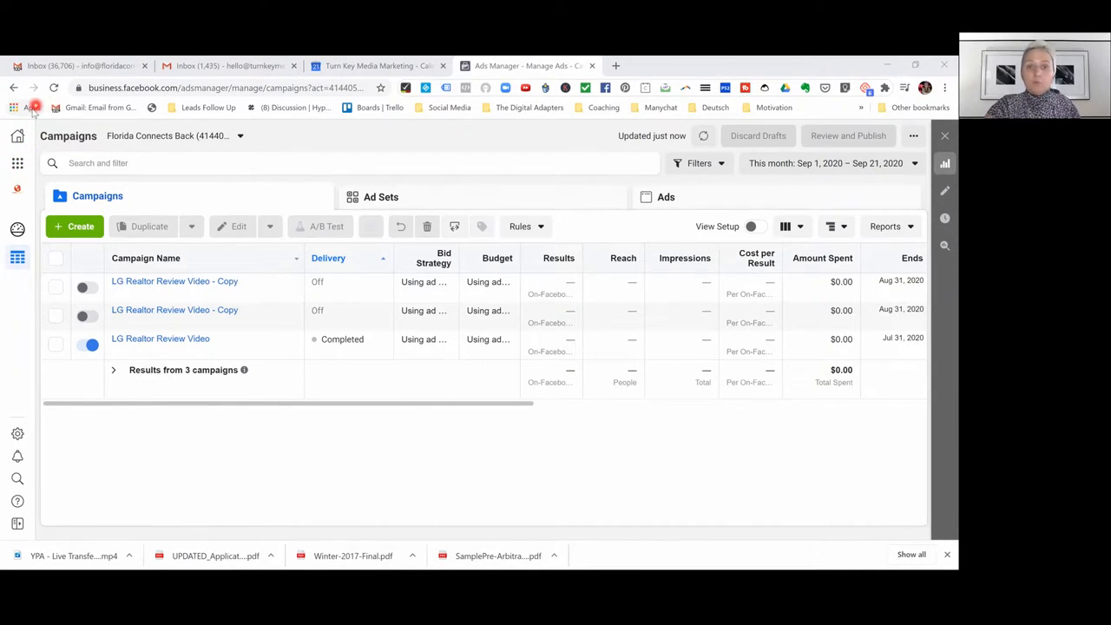
mouse_move(32, 108)
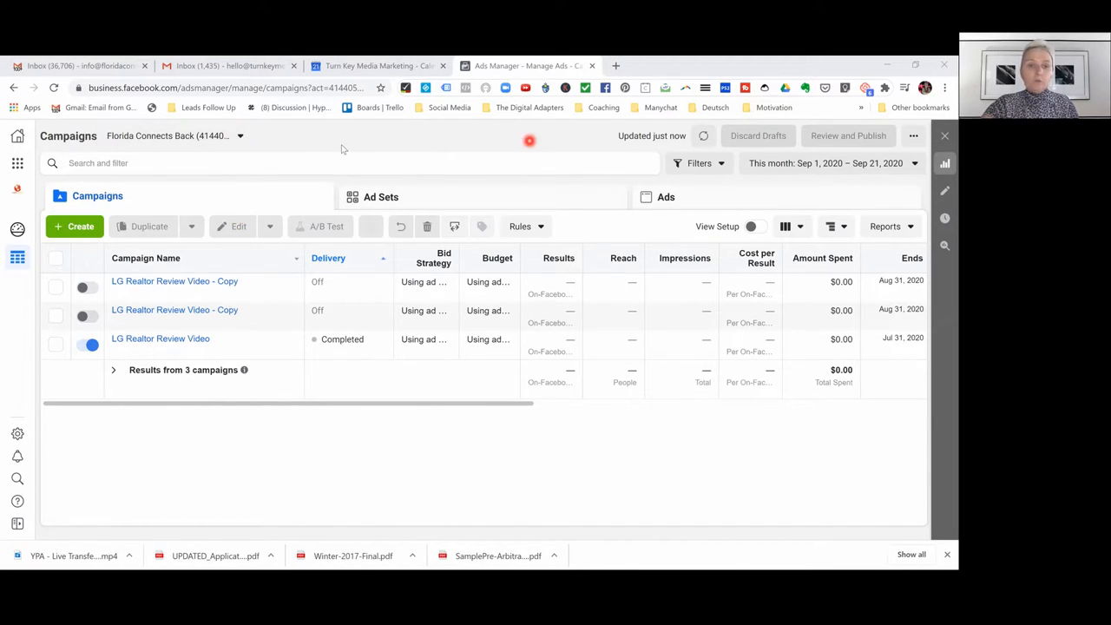
mouse_move(514, 129)
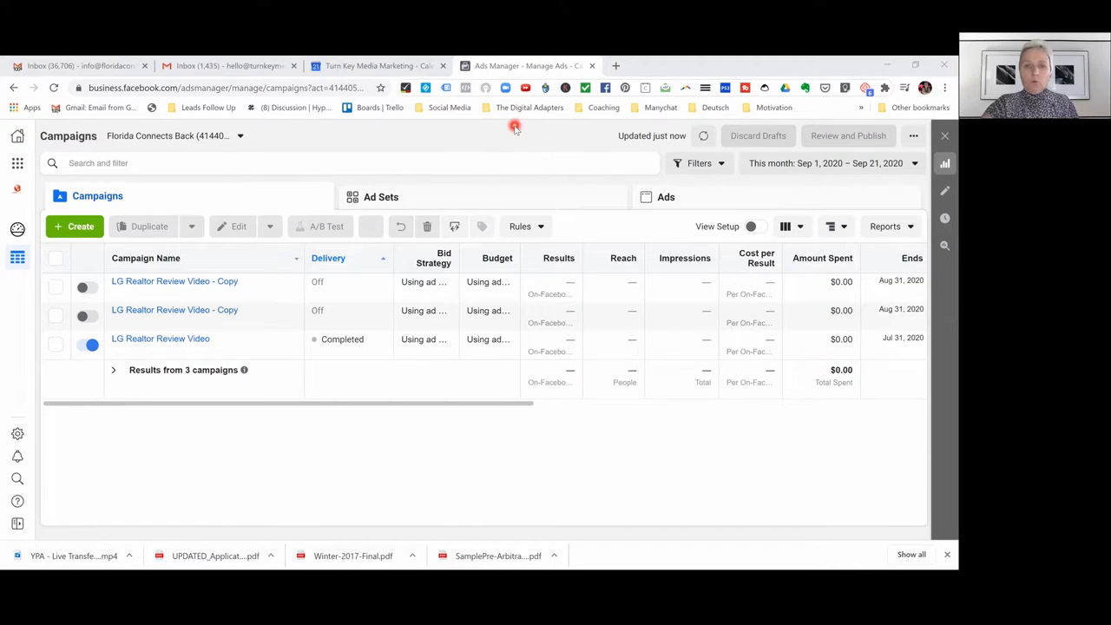
mouse_move(330, 132)
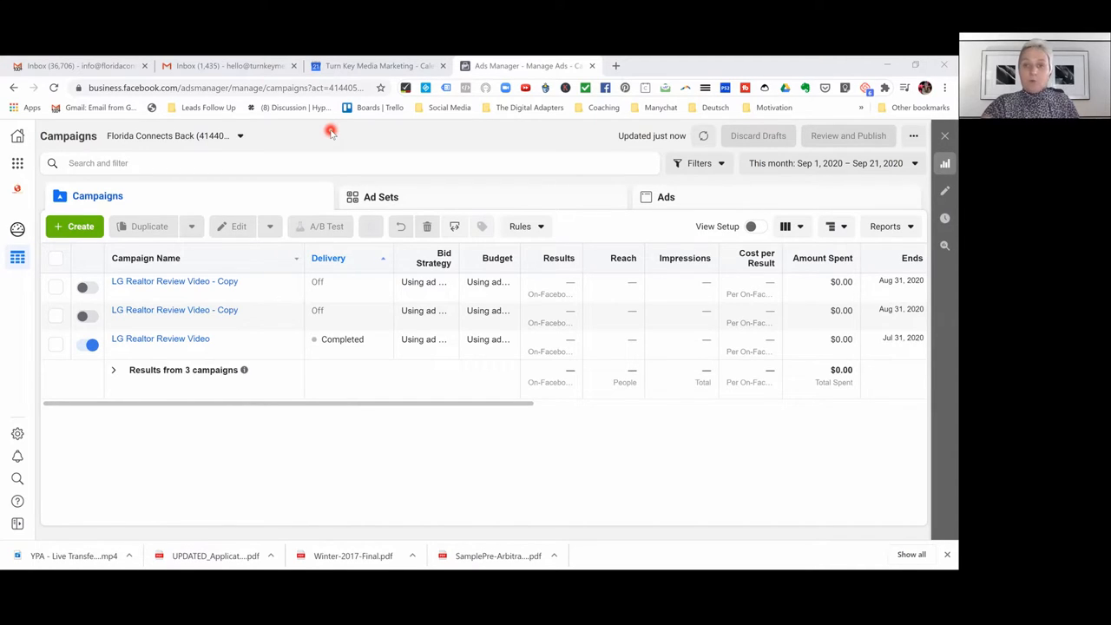
mouse_move(234, 138)
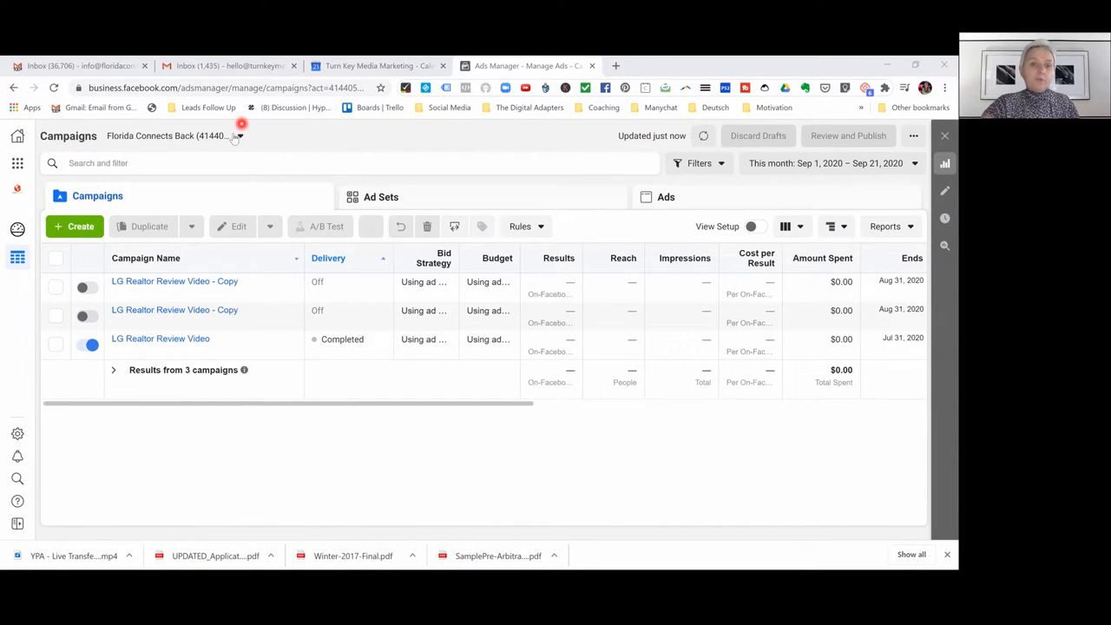
Review the list of available ad accounts and keep the current account selected
click(240, 135)
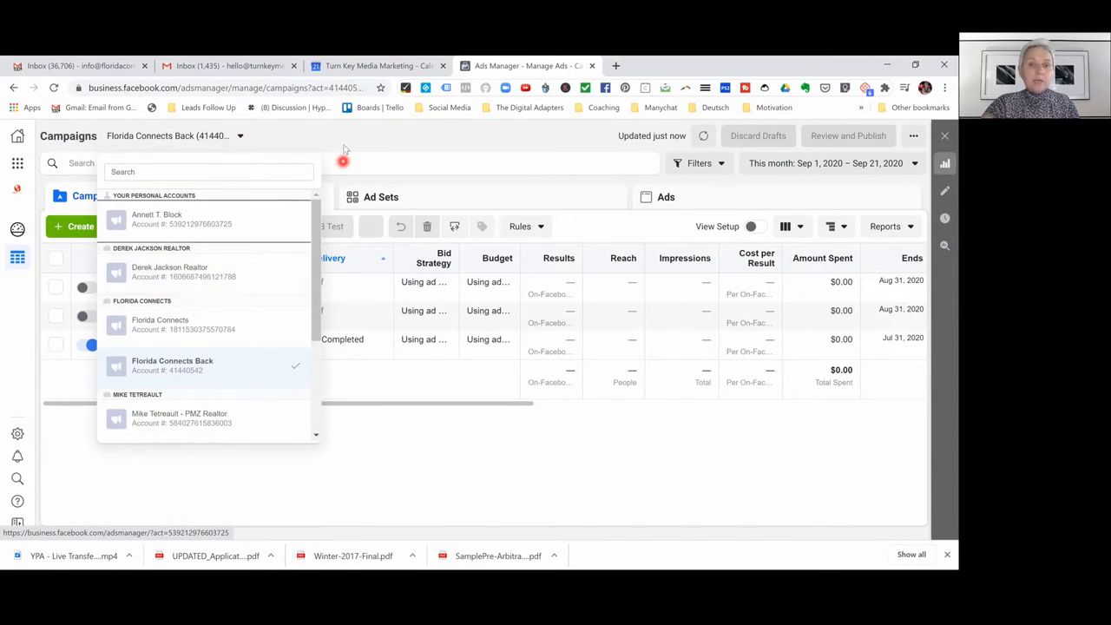
click(348, 128)
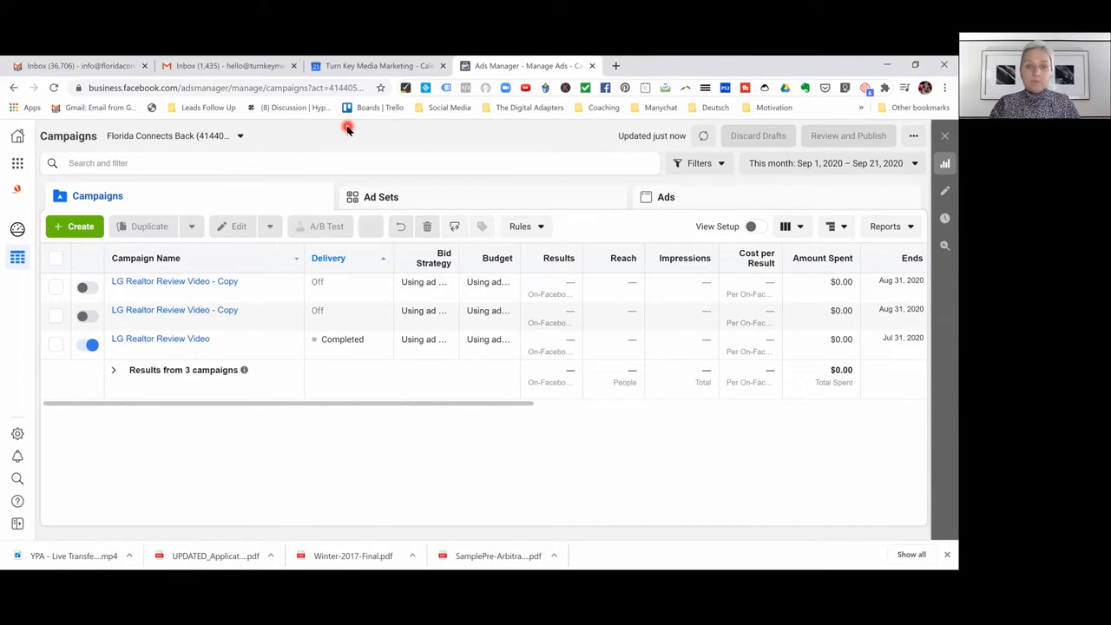
mouse_move(147, 204)
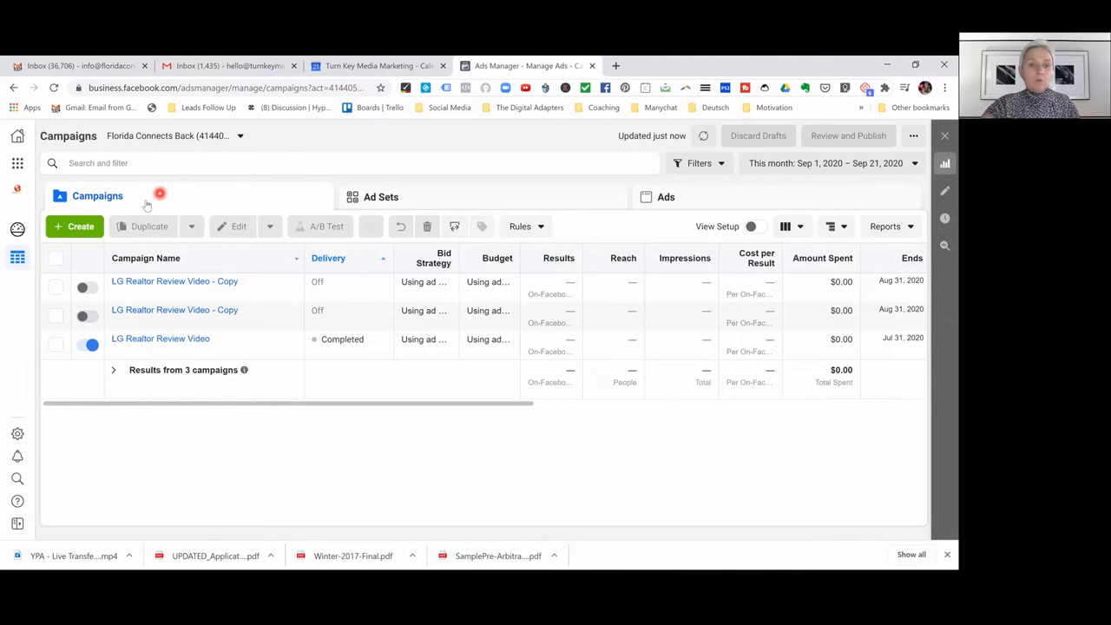
mouse_move(778, 198)
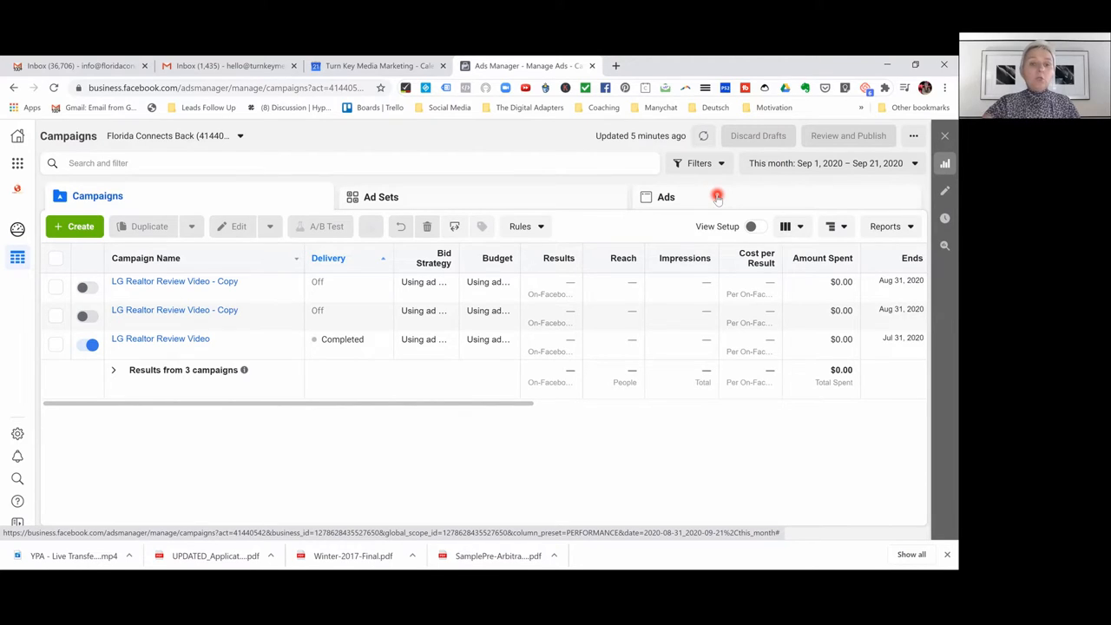
mouse_move(118, 139)
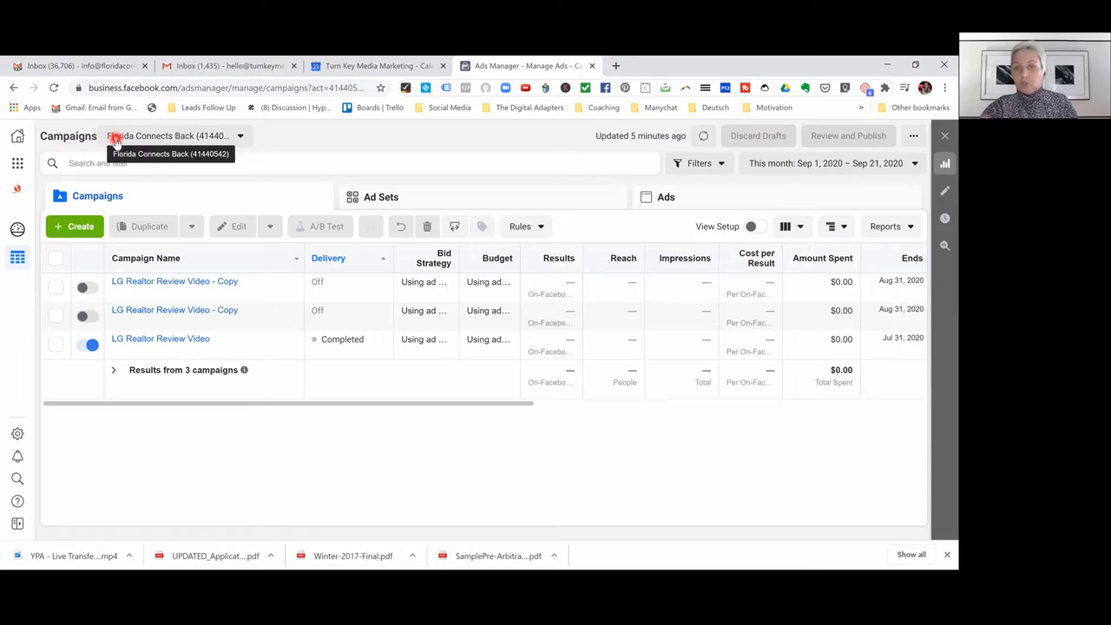
mouse_move(17, 163)
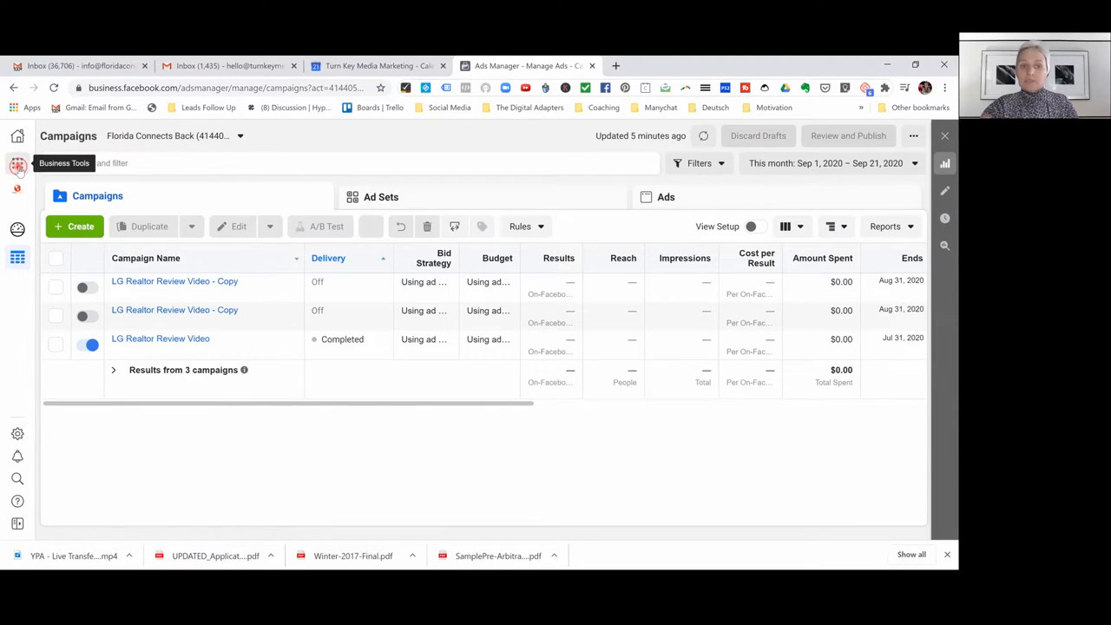
Browse the Business Tools shortcuts, reloading Ads Manager from them along the way
click(17, 165)
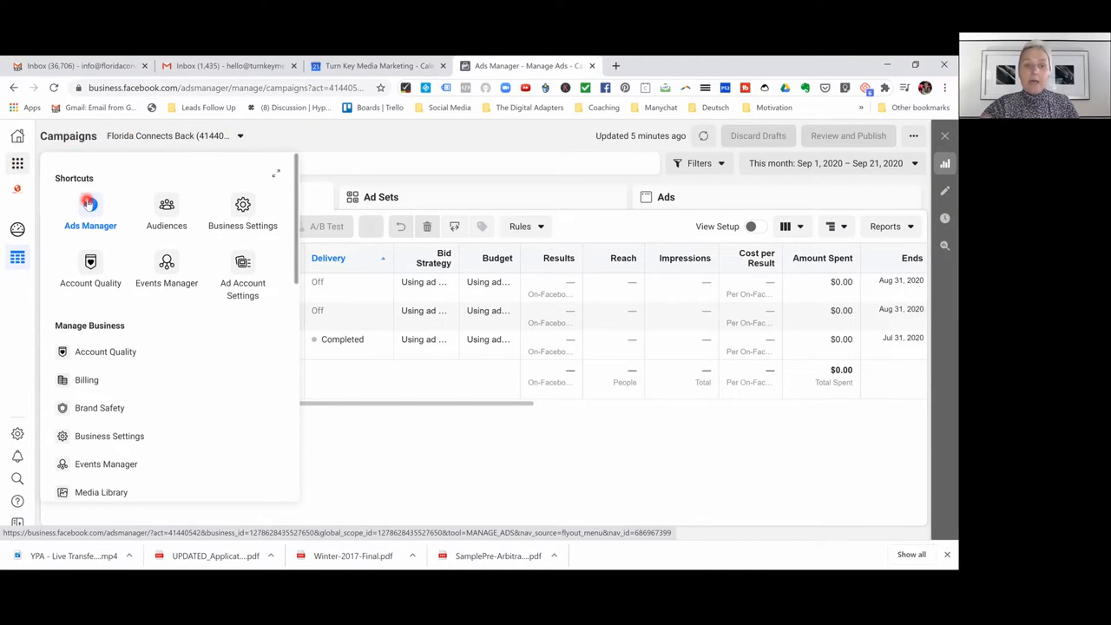
click(91, 208)
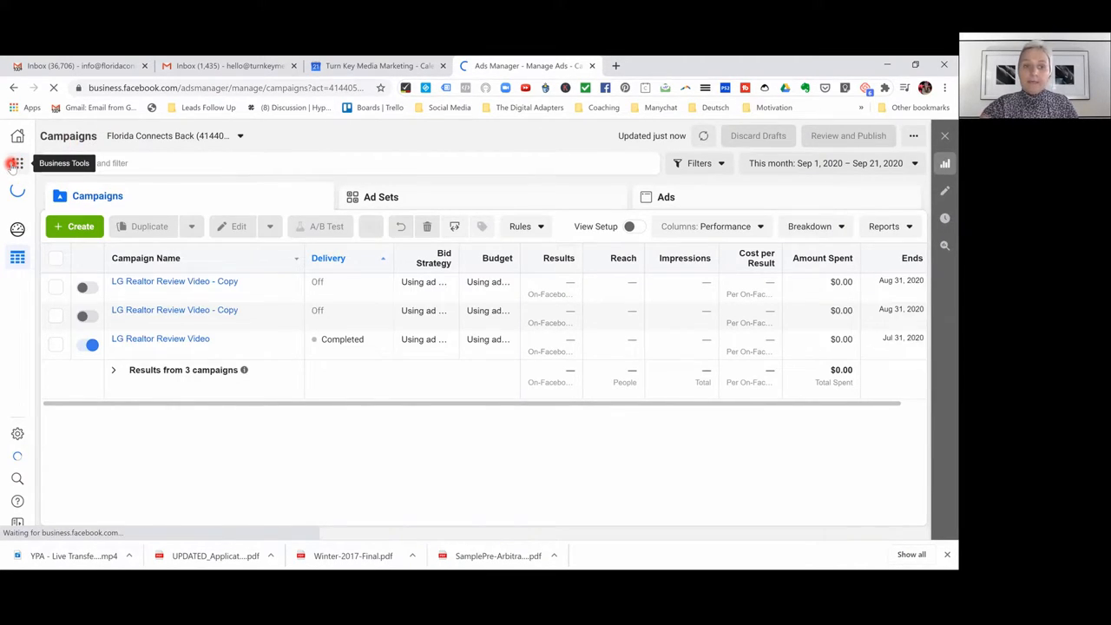
click(17, 163)
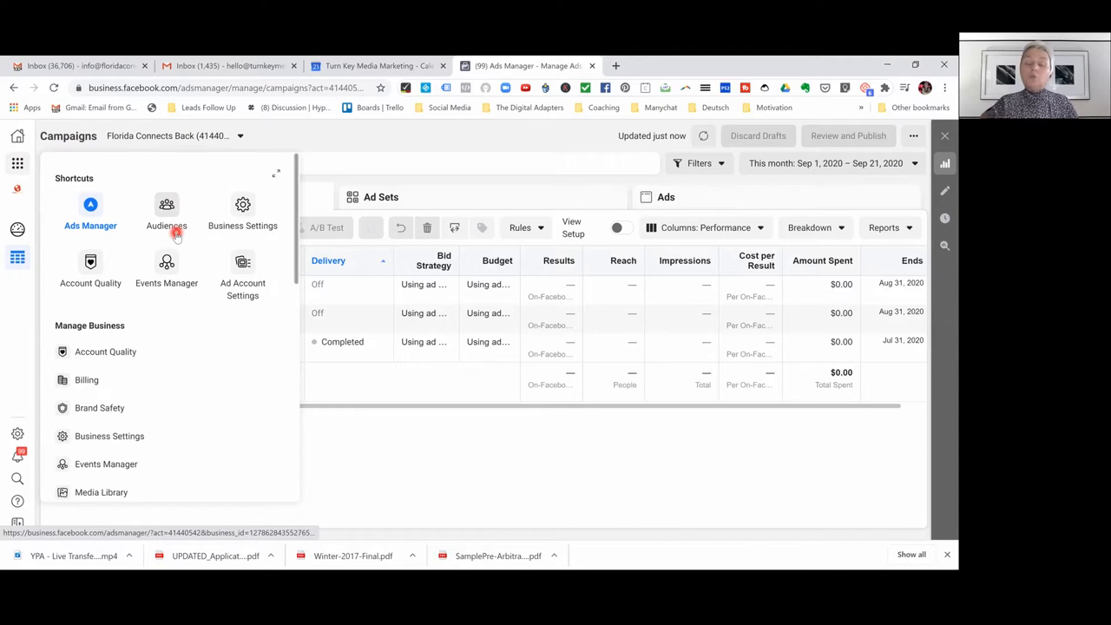
mouse_move(166, 212)
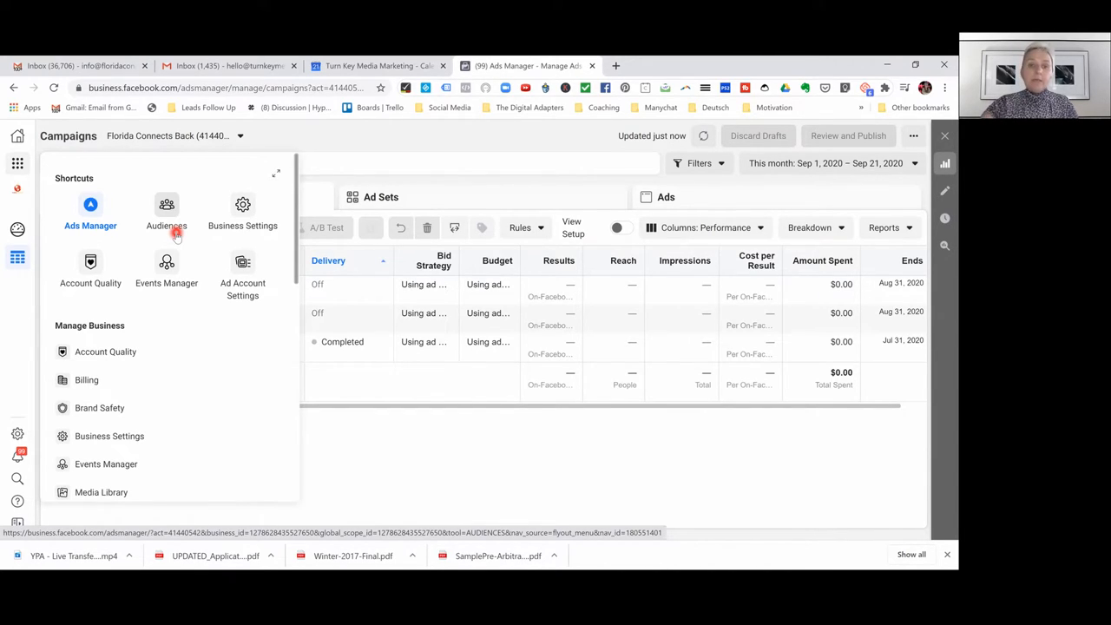
mouse_move(243, 211)
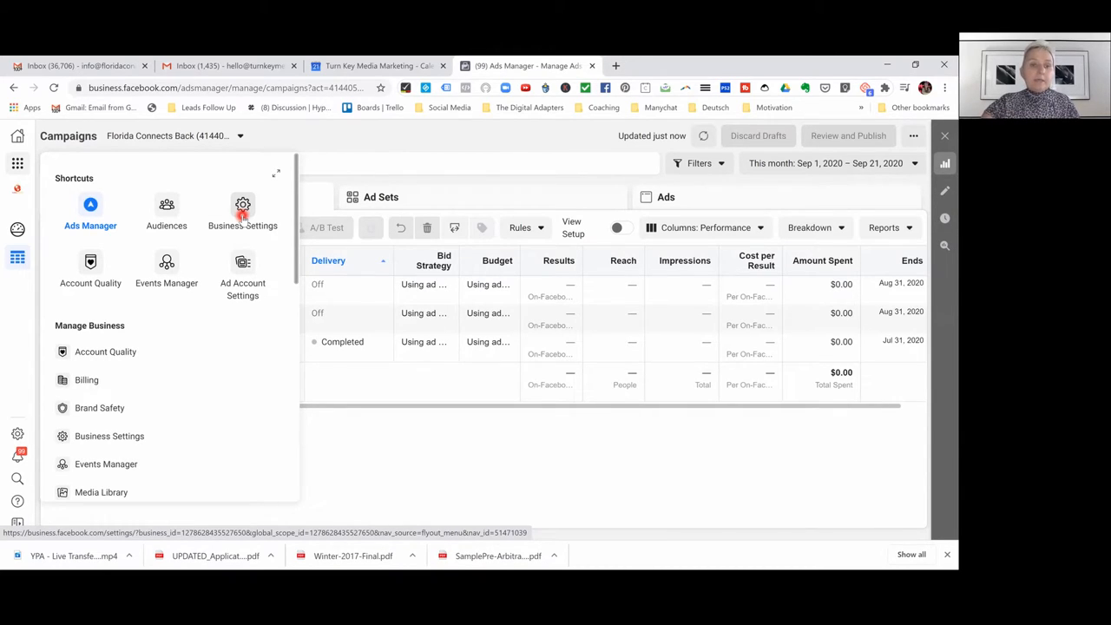
mouse_move(90, 261)
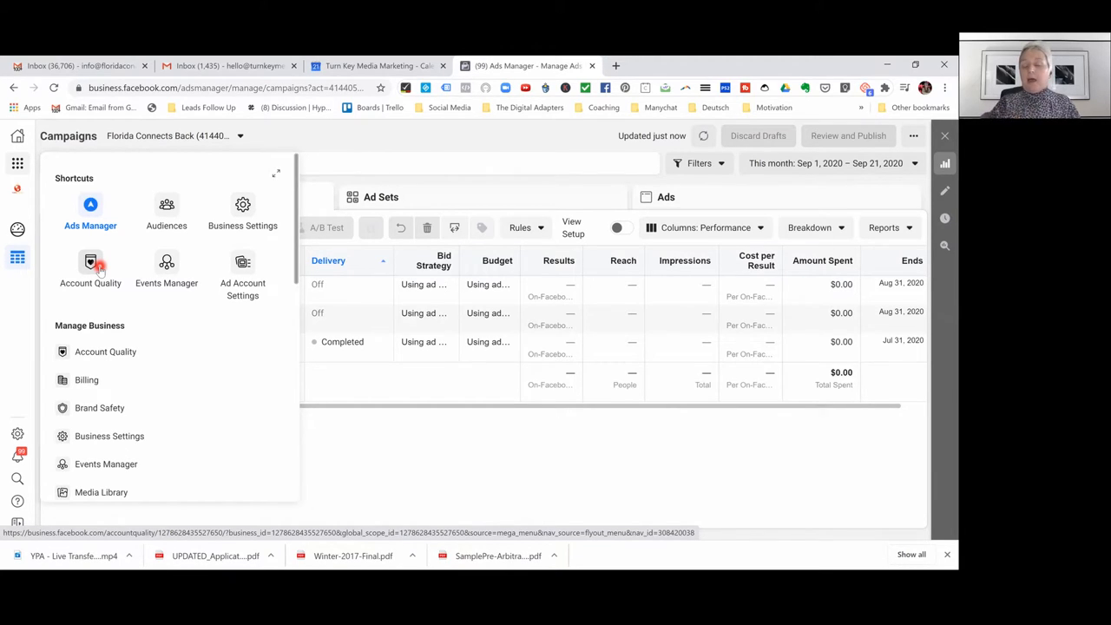
mouse_move(167, 205)
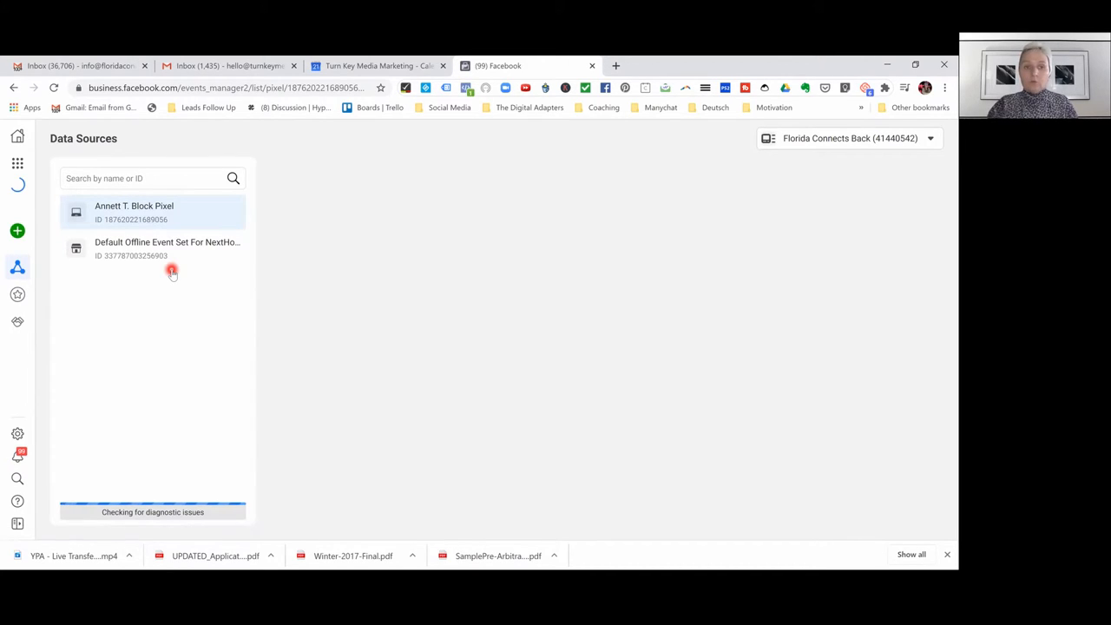
View the first pixel's activity overview, then head to Business Settings
click(134, 211)
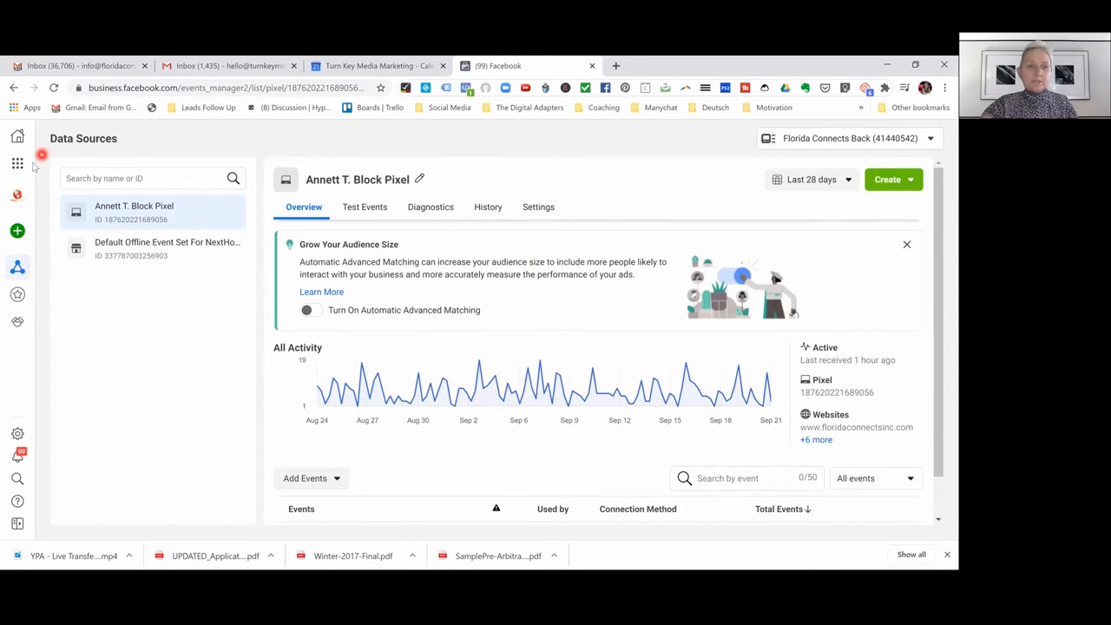
click(17, 163)
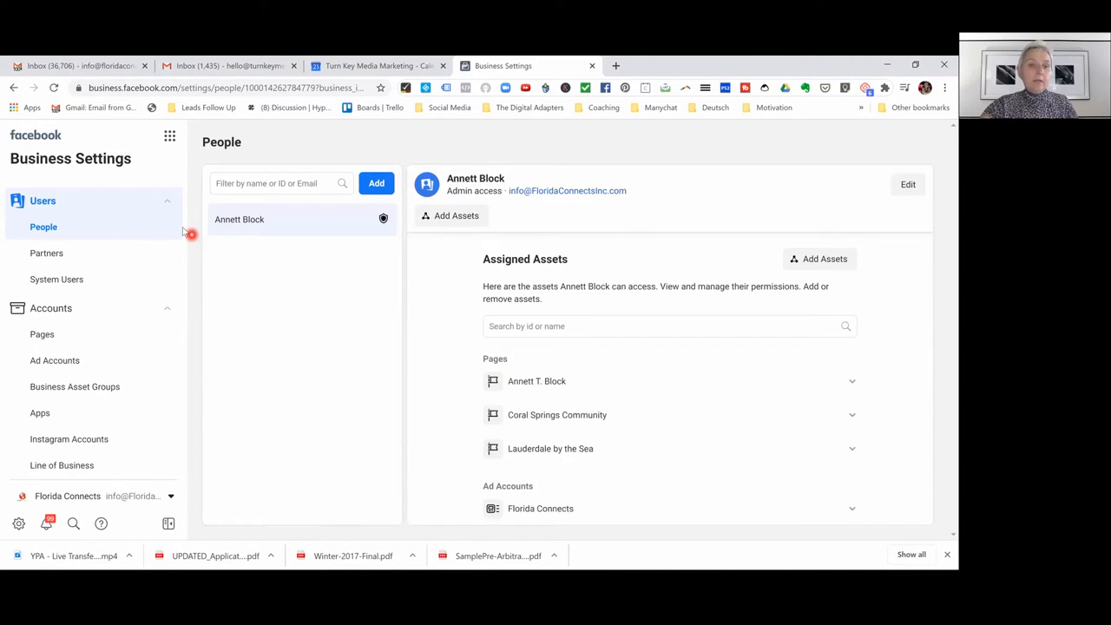
Show the business's pixels under Data Sources and view who has access to Agent Hire Pixel
scroll(down, 3)
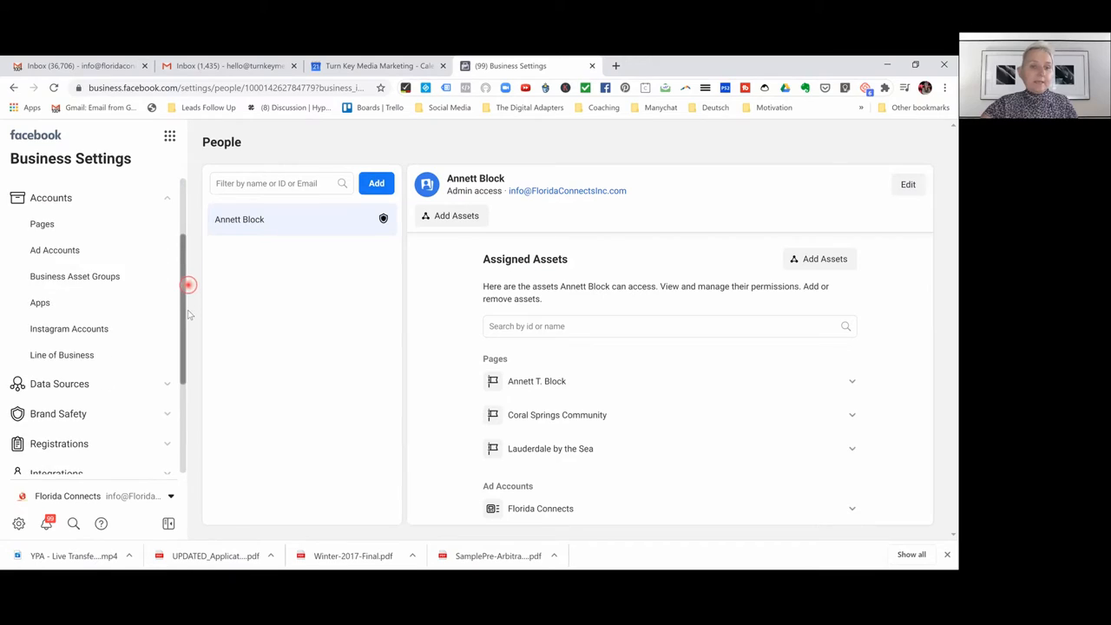
click(59, 319)
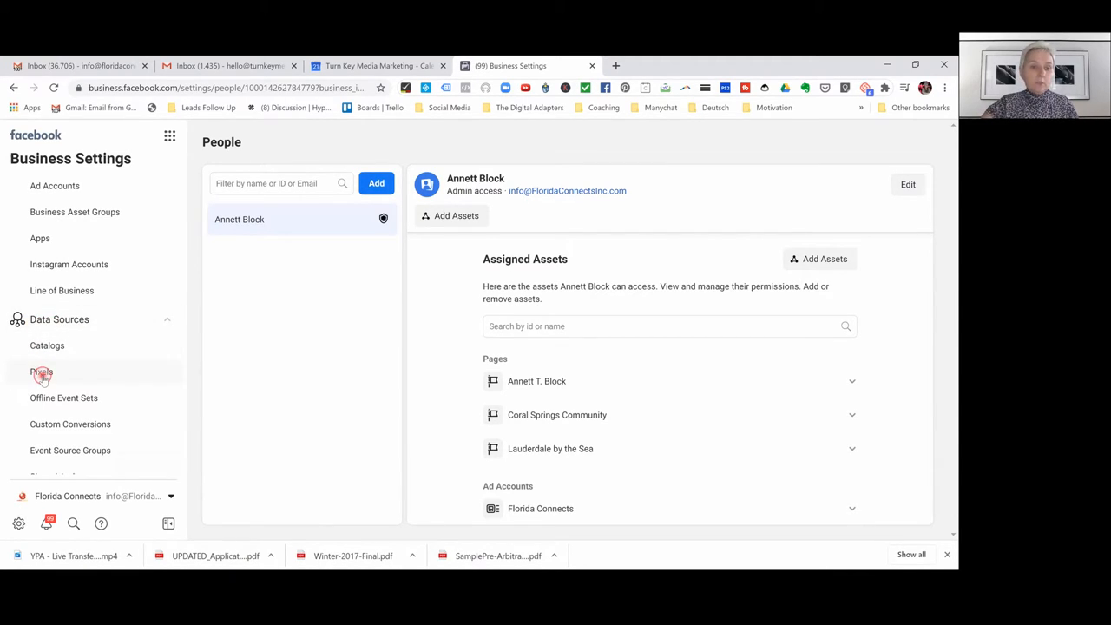
click(41, 372)
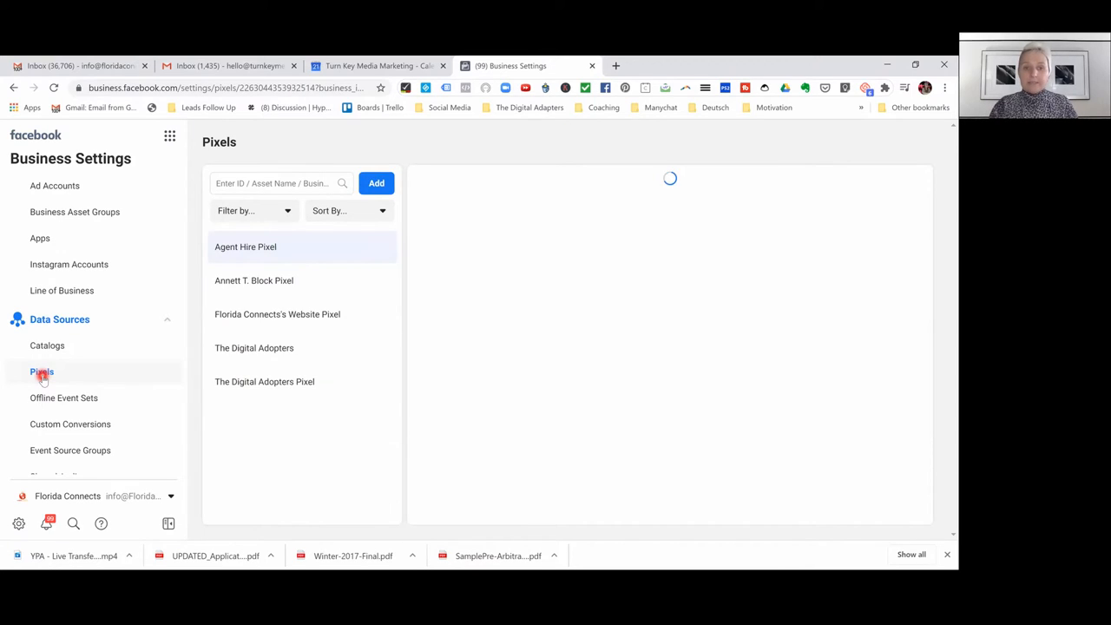
click(246, 247)
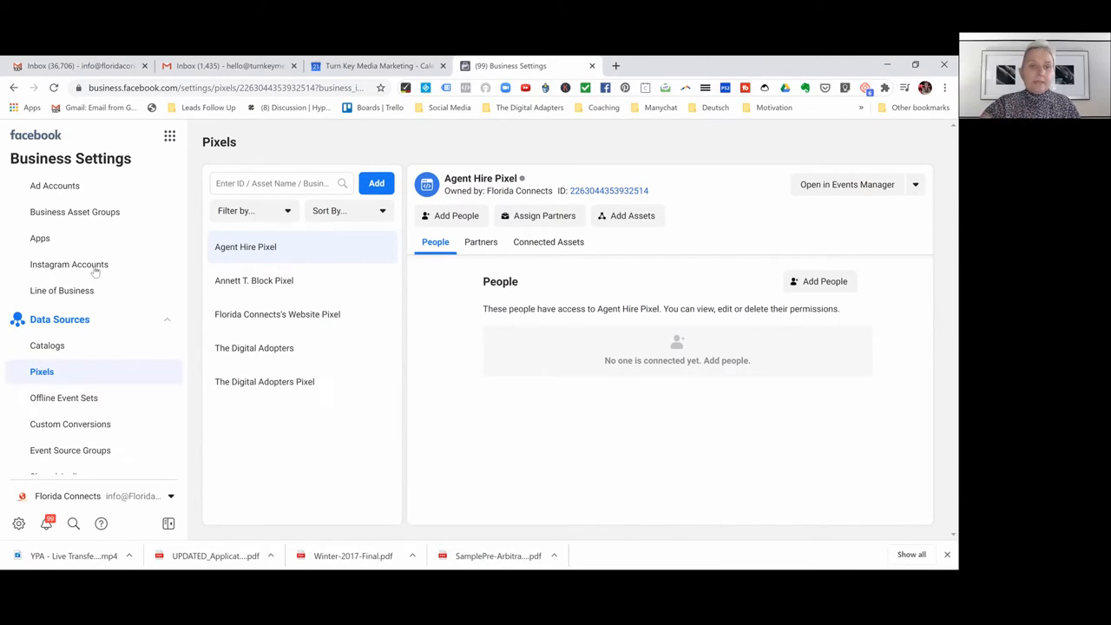
mouse_move(170, 137)
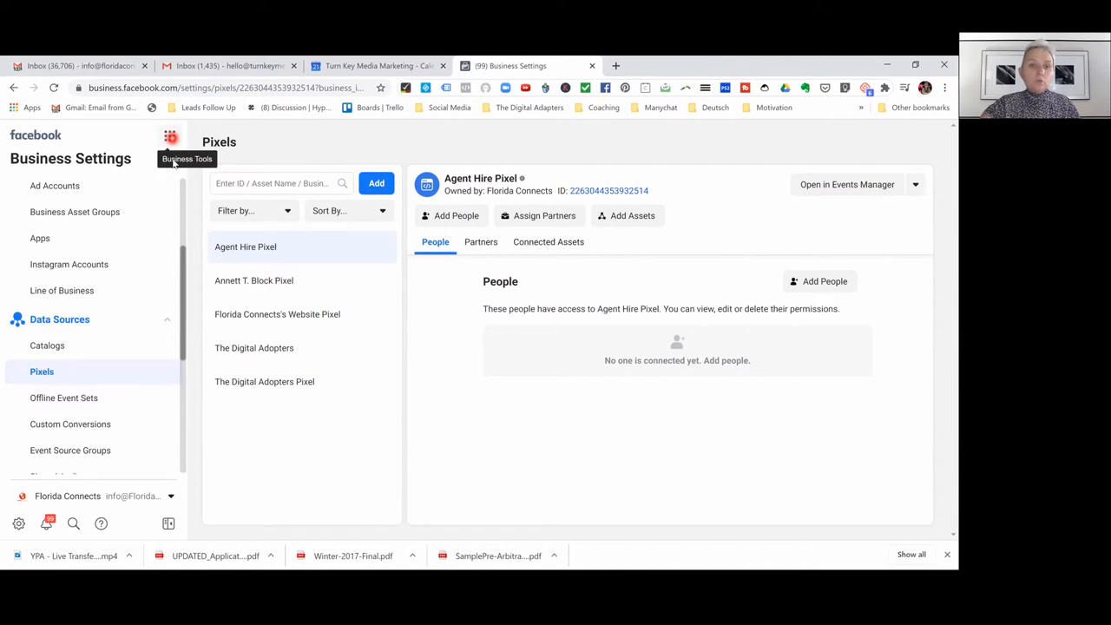
click(170, 135)
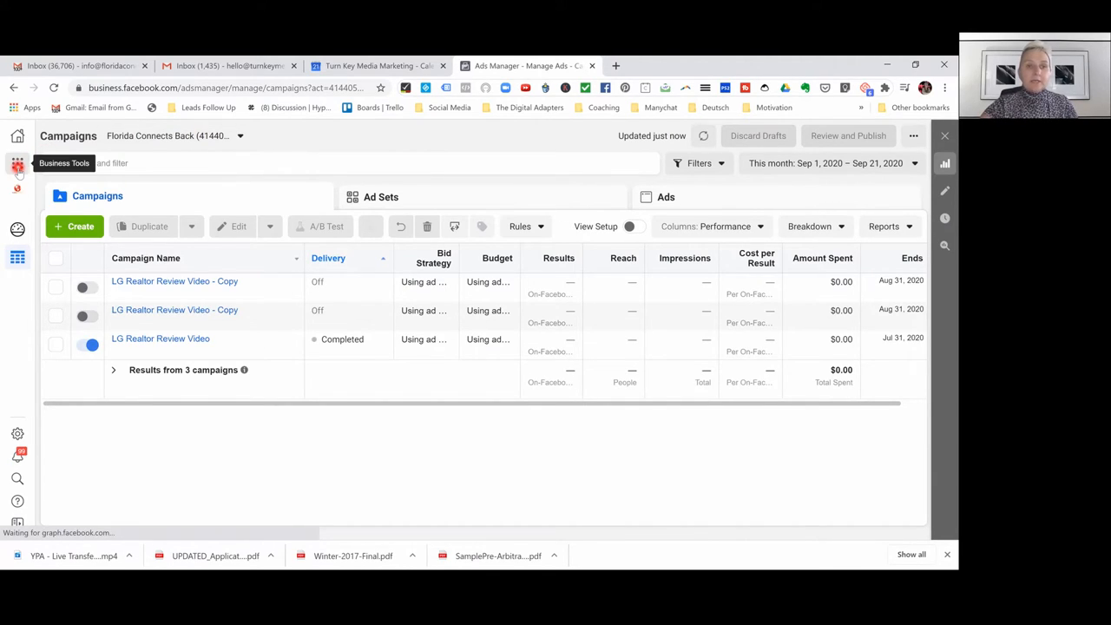
Show the Business Tools overview with its shortcuts and Manage Business section
click(17, 163)
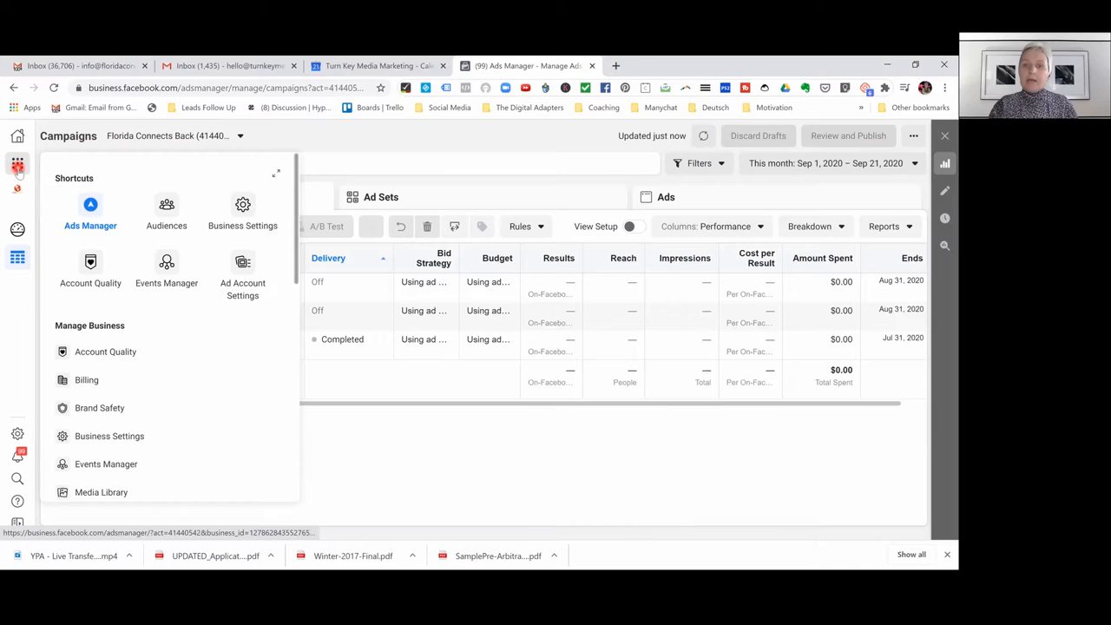
click(618, 228)
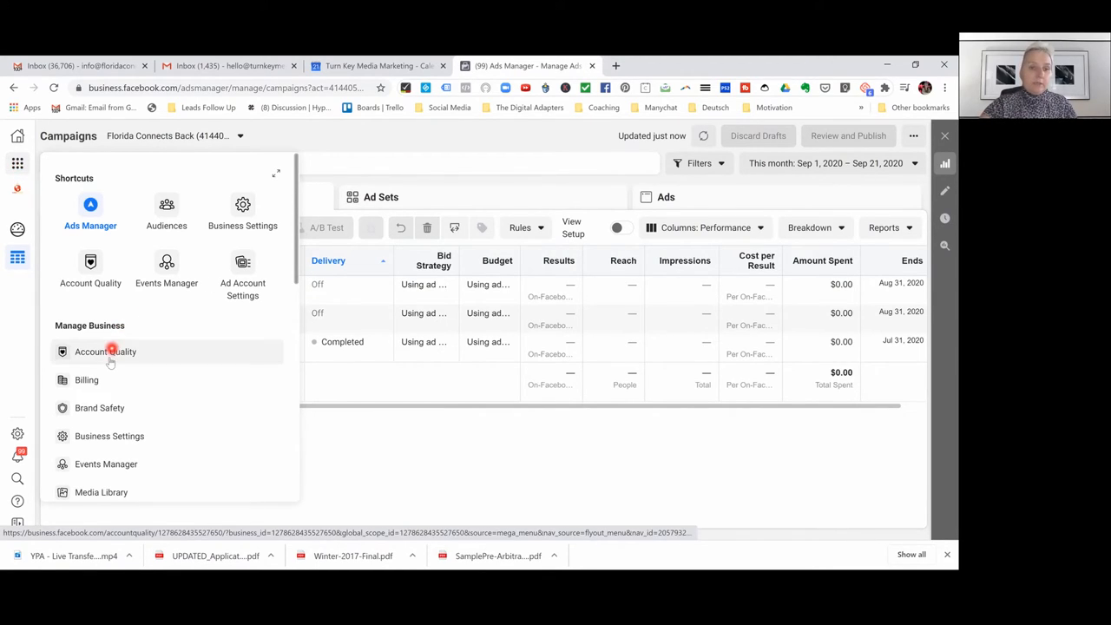
mouse_move(243, 205)
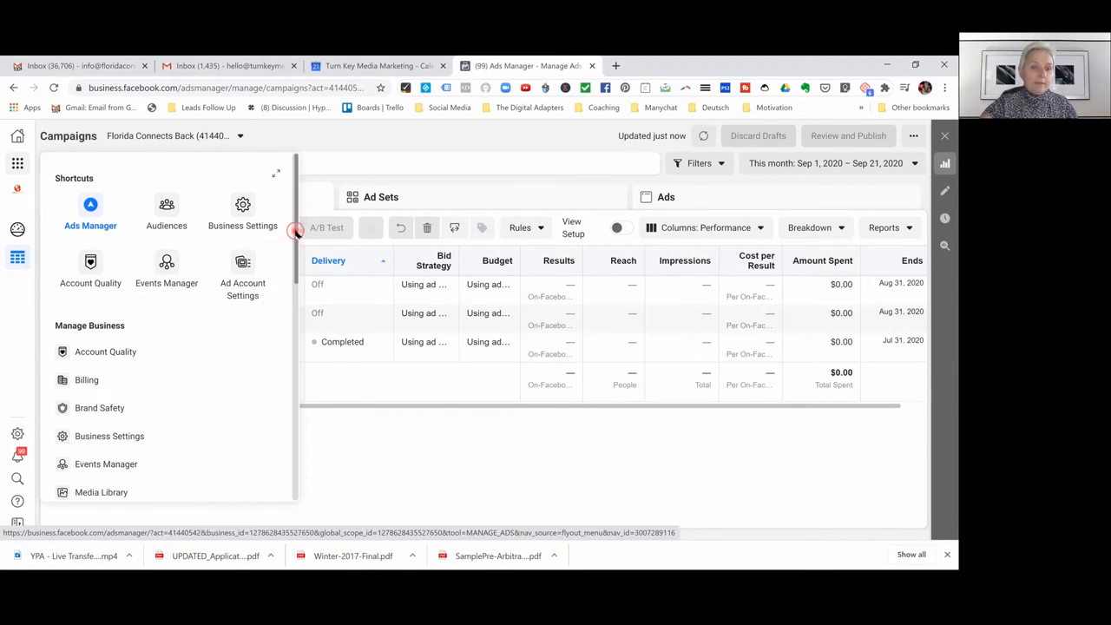
scroll(down, 3)
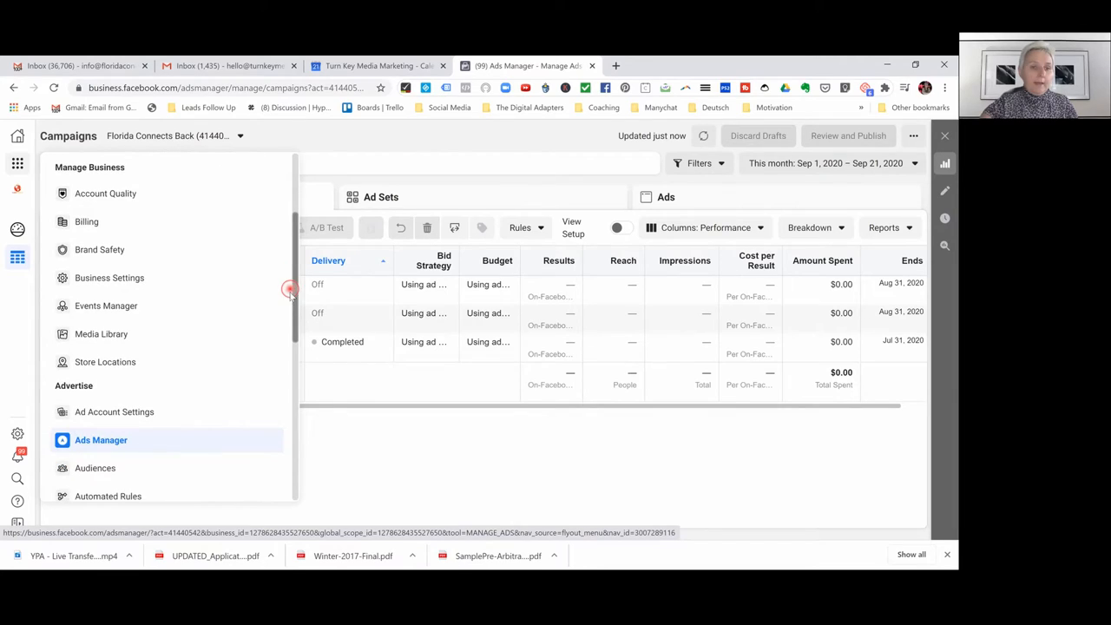
scroll(down, 3)
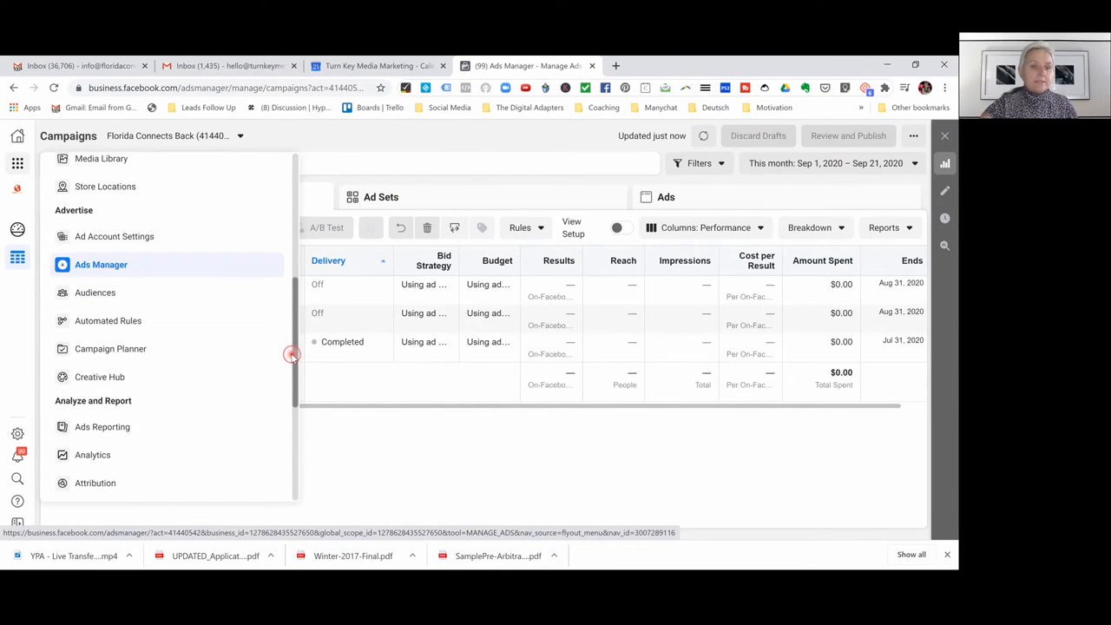
scroll(down, 3)
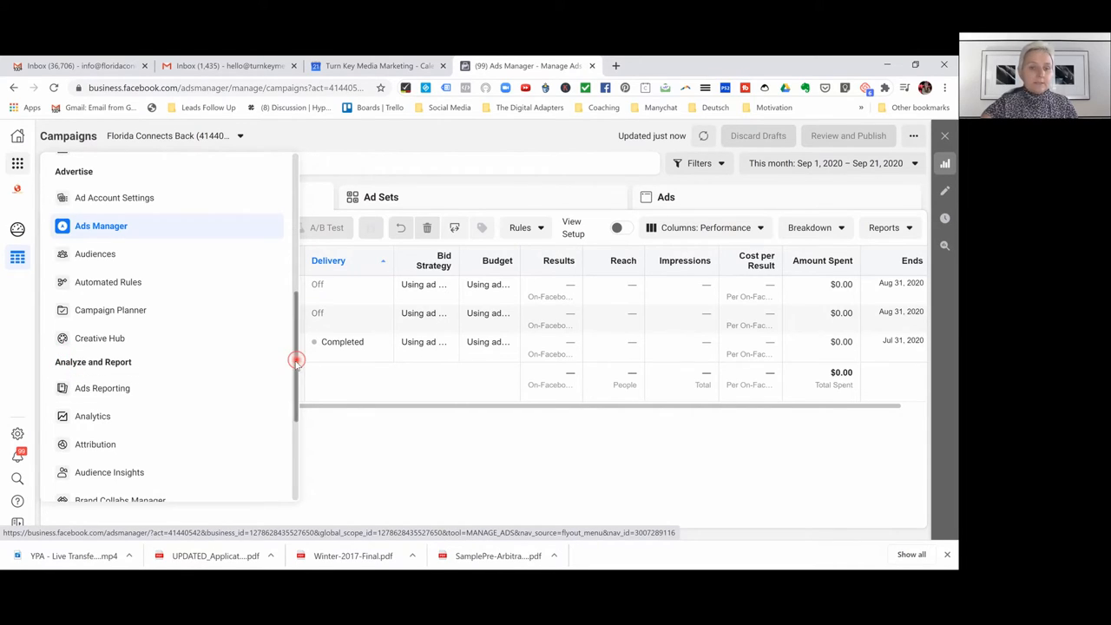
scroll(down, 3)
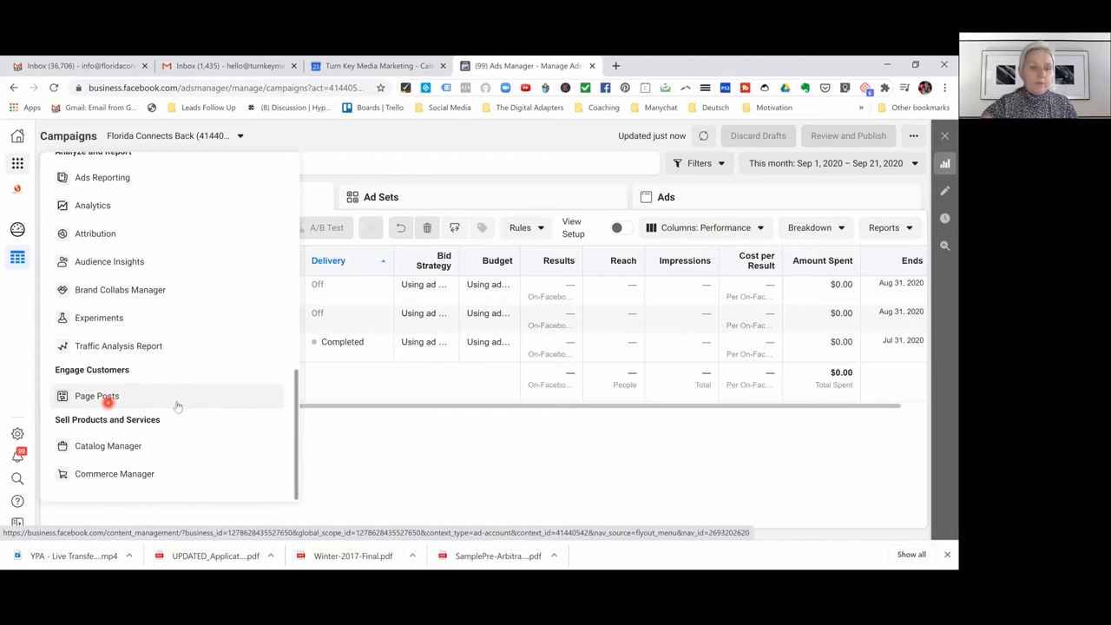
mouse_move(276, 444)
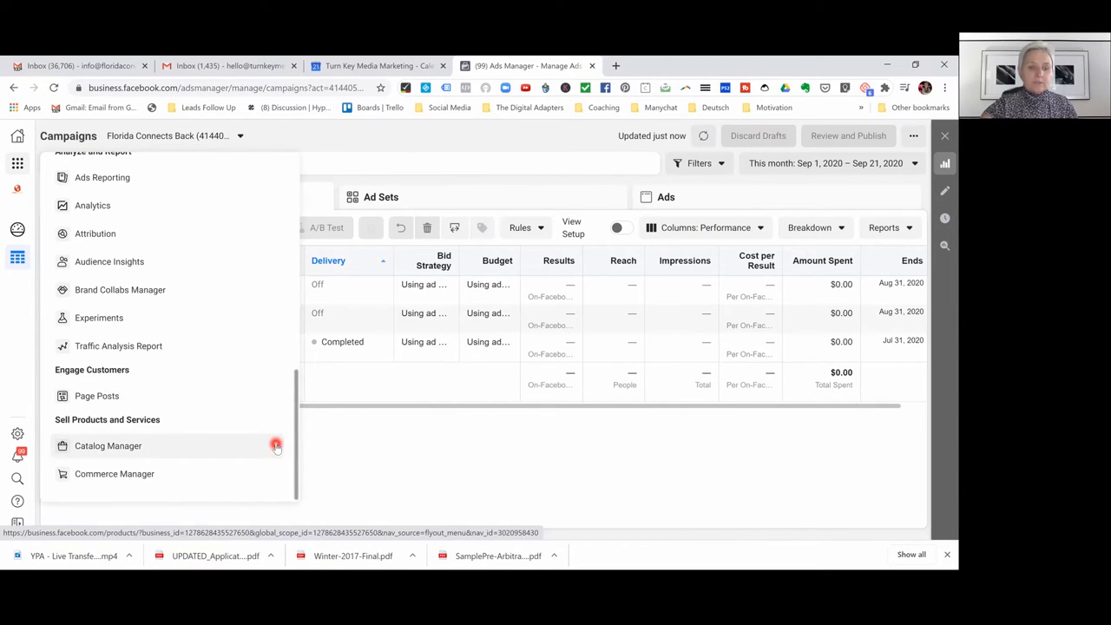
mouse_move(115, 473)
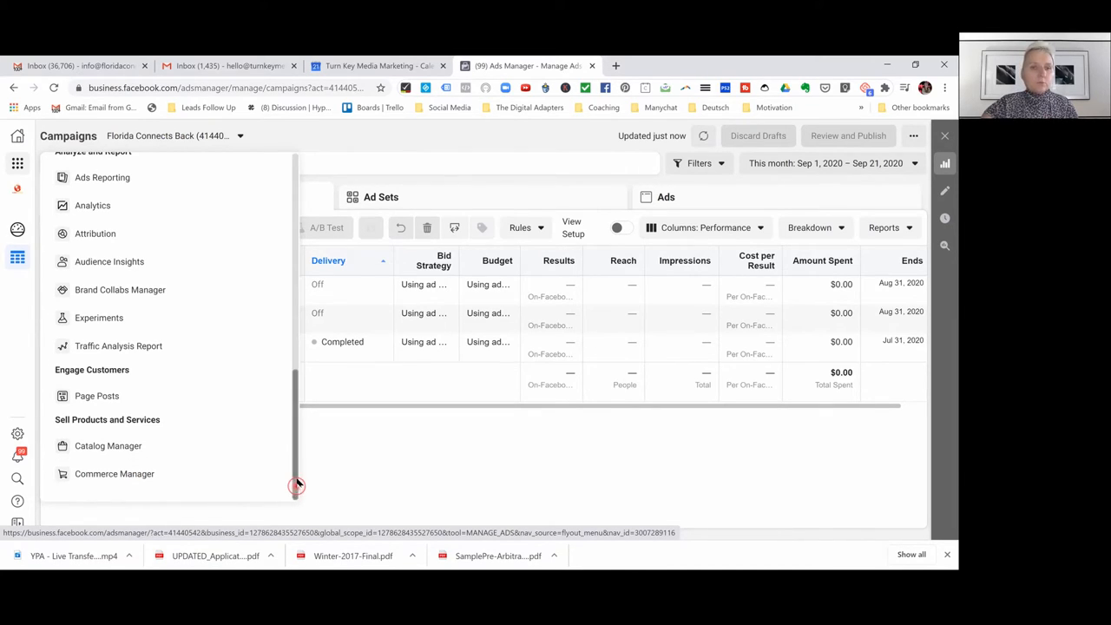
scroll(up, 3)
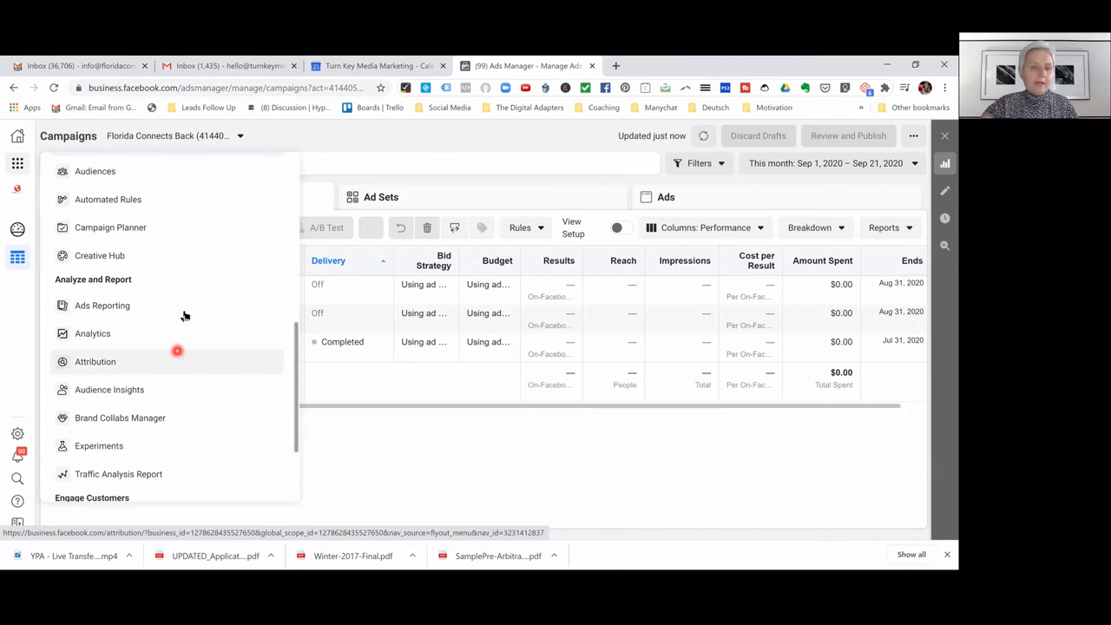
mouse_move(97, 445)
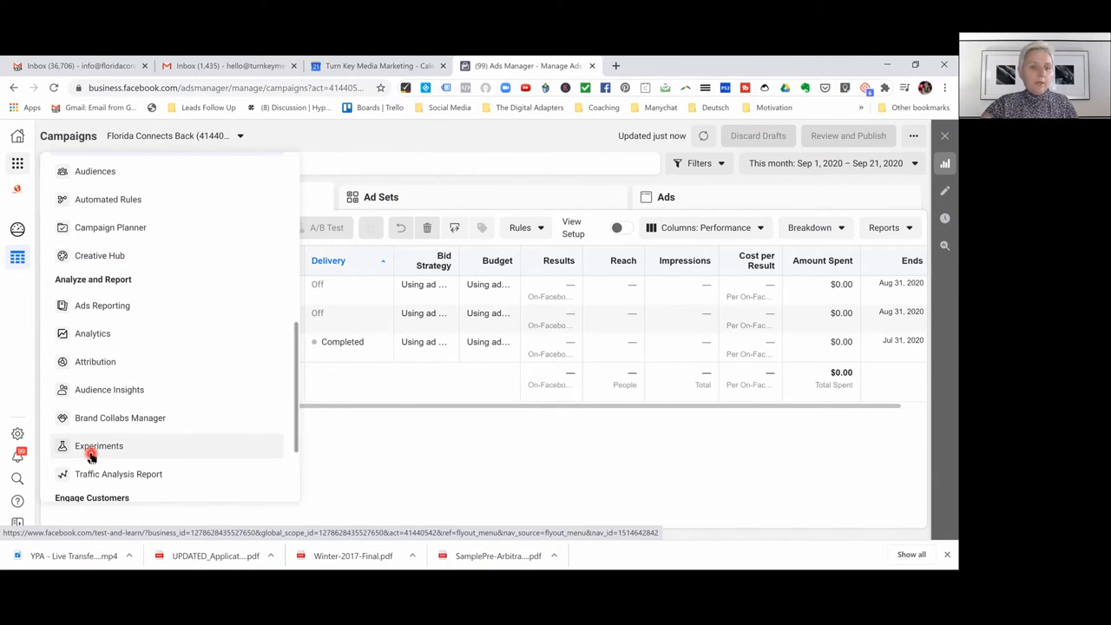
mouse_move(93, 361)
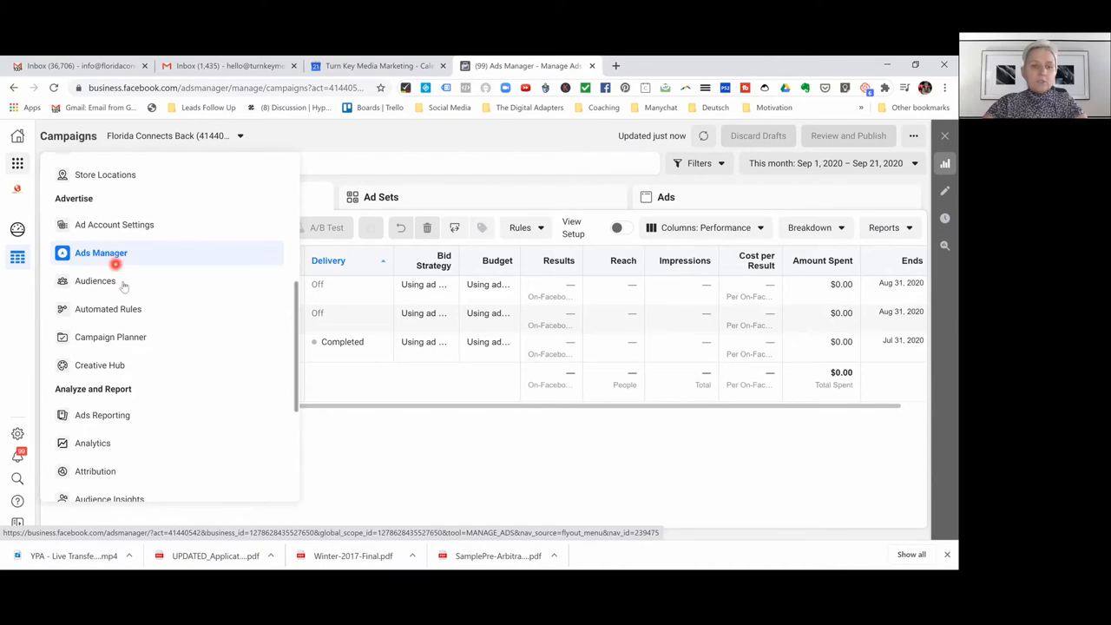
mouse_move(95, 282)
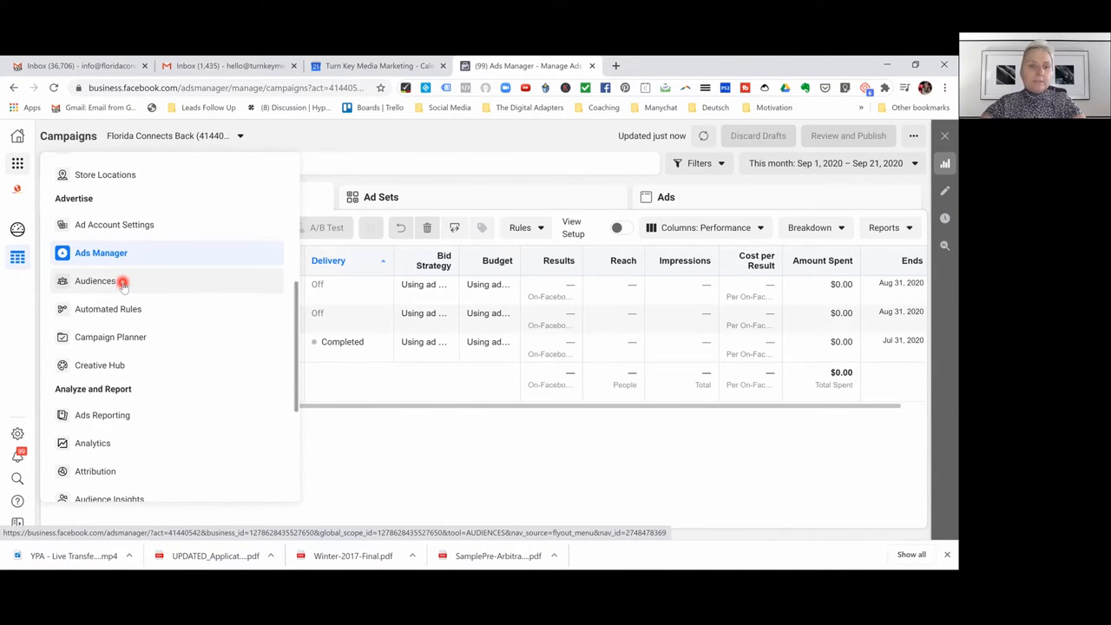
mouse_move(108, 309)
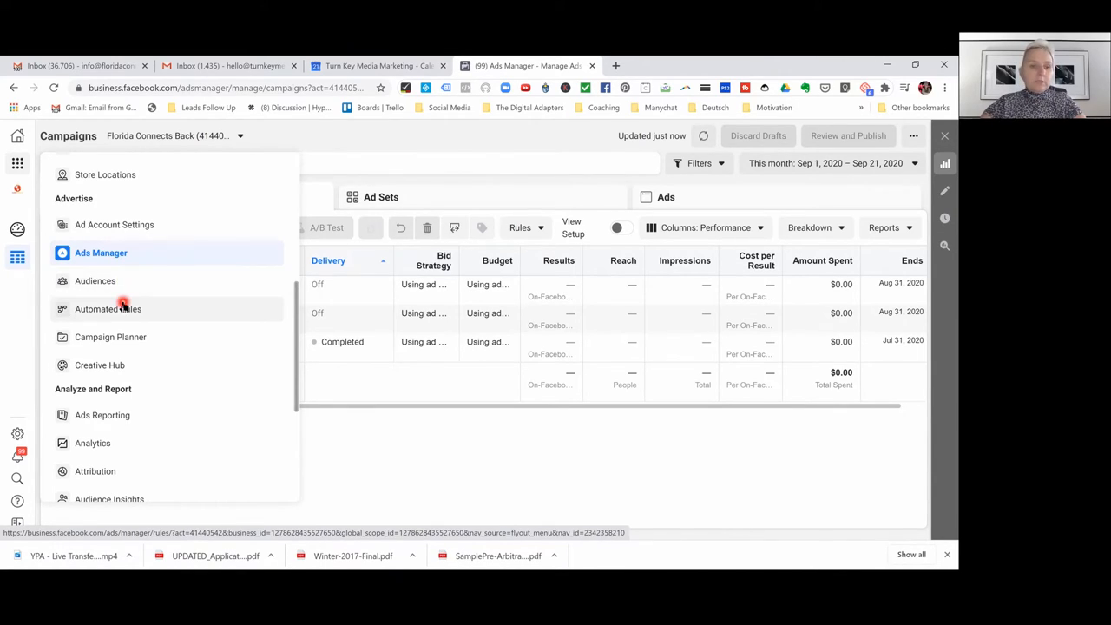
mouse_move(111, 337)
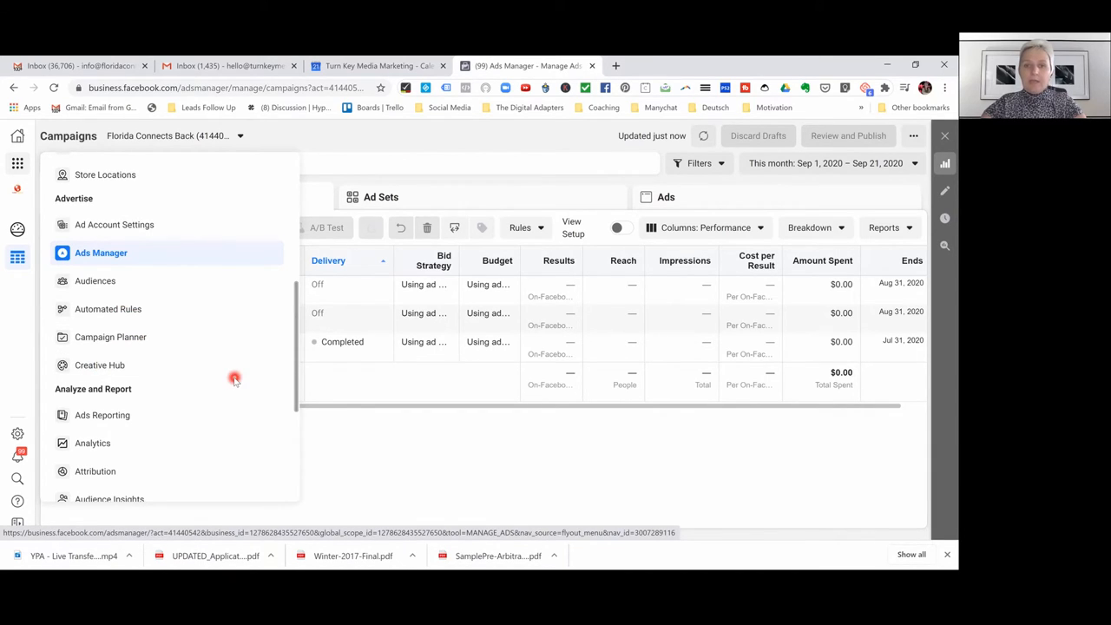
Leave the Business Tools menu and return to the Florida Connects Back campaigns list
scroll(up, 3)
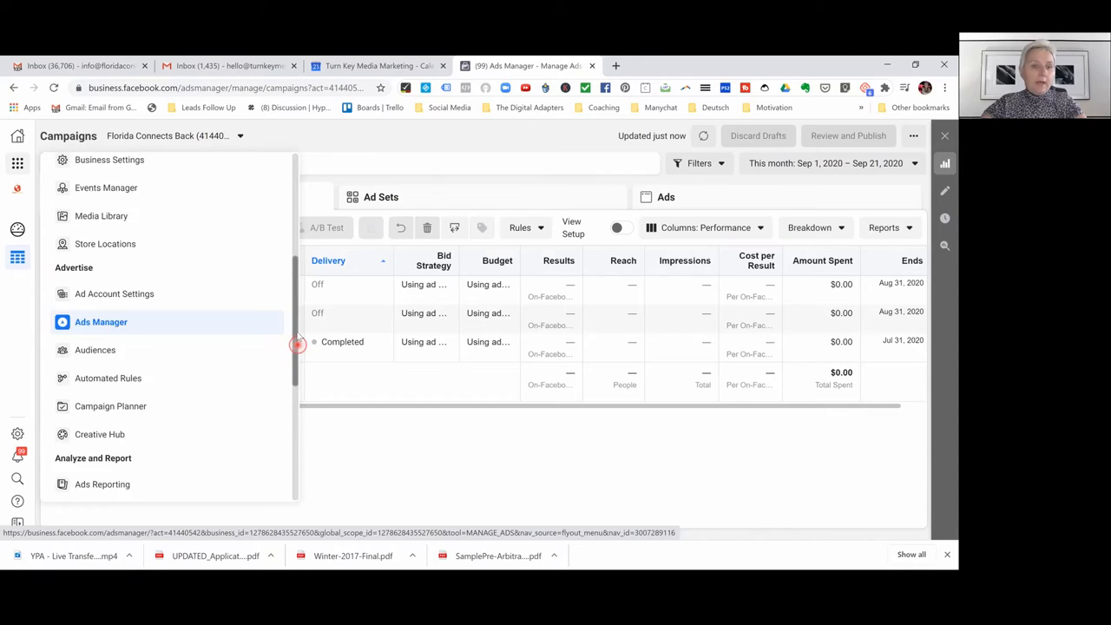
scroll(up, 3)
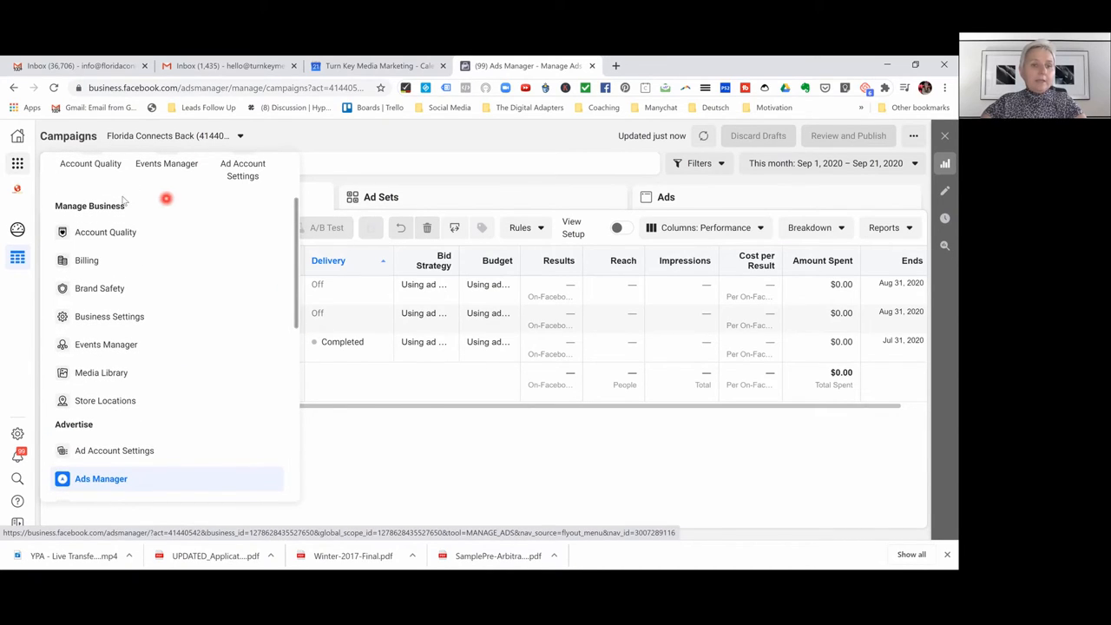
mouse_move(120, 219)
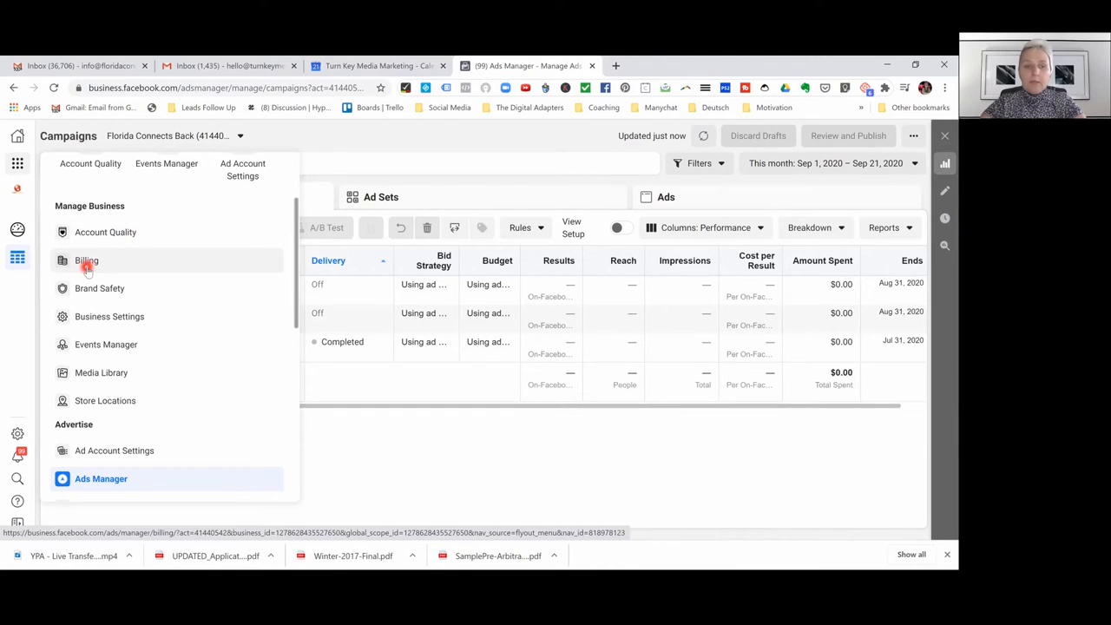
mouse_move(87, 288)
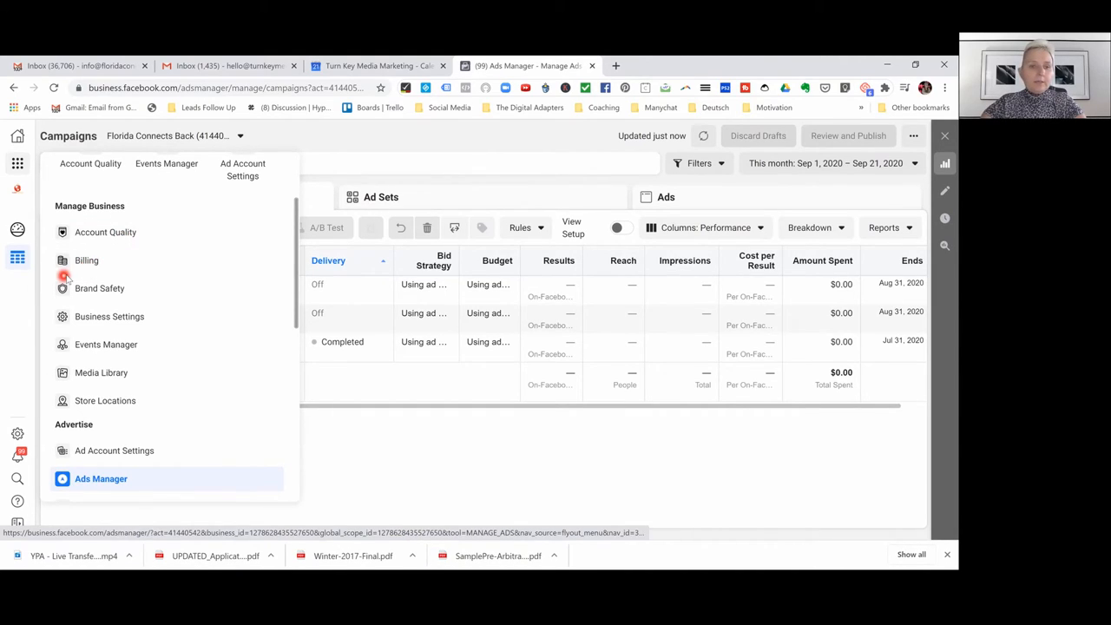
mouse_move(106, 344)
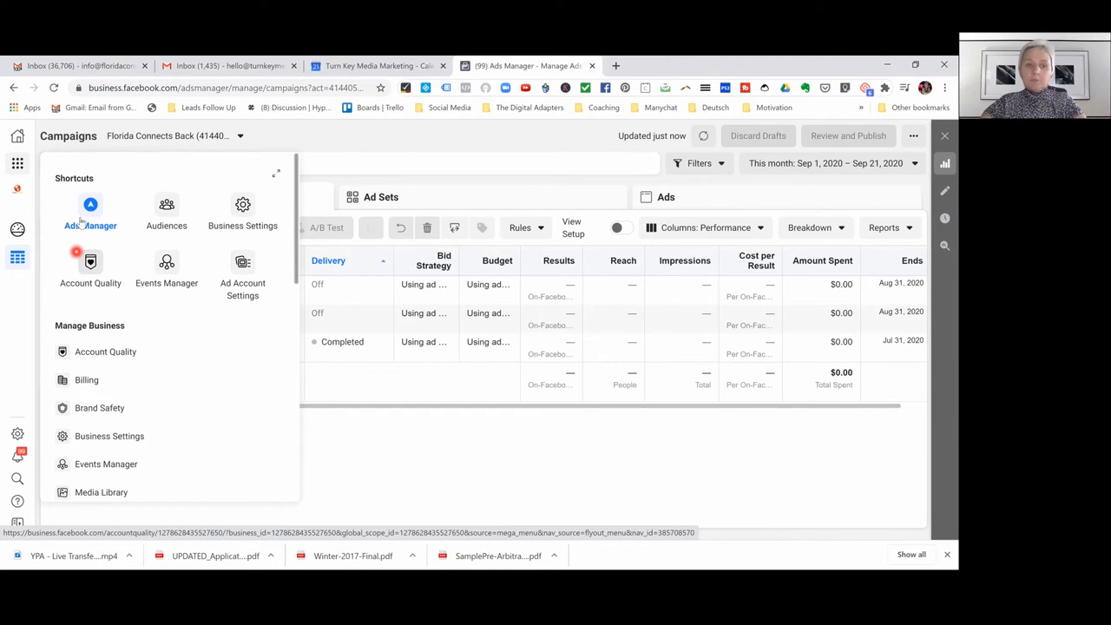
click(90, 212)
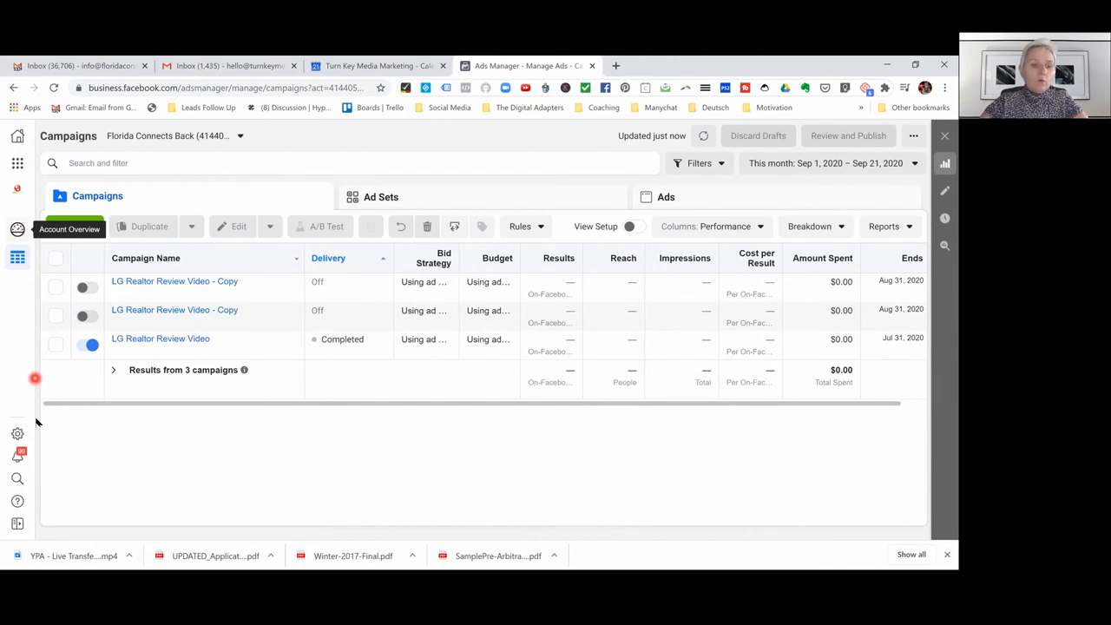
mouse_move(18, 455)
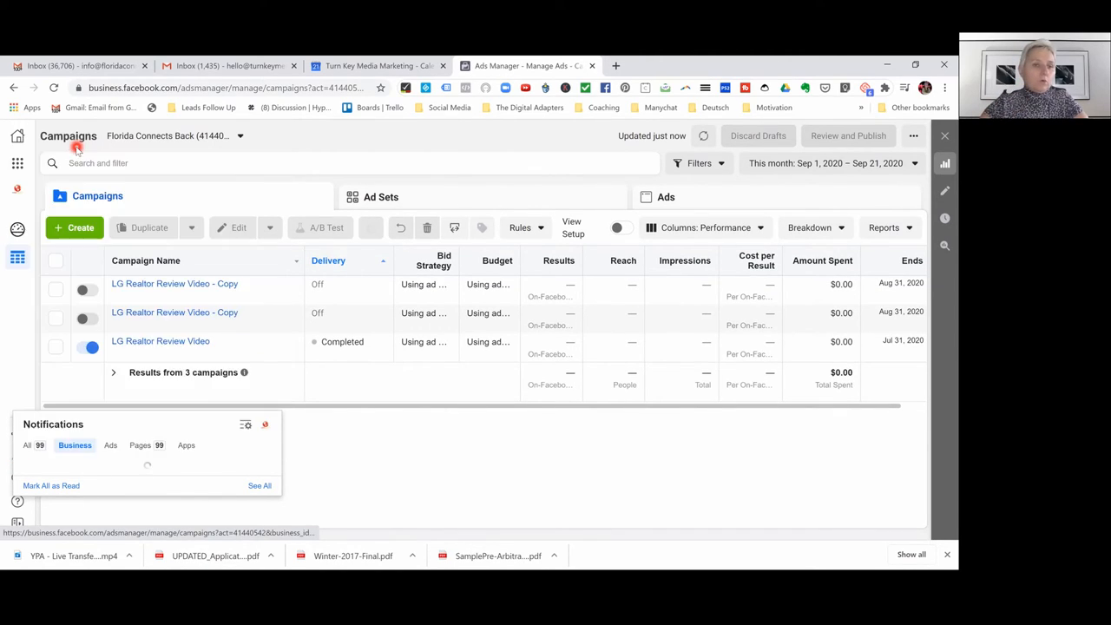
click(111, 444)
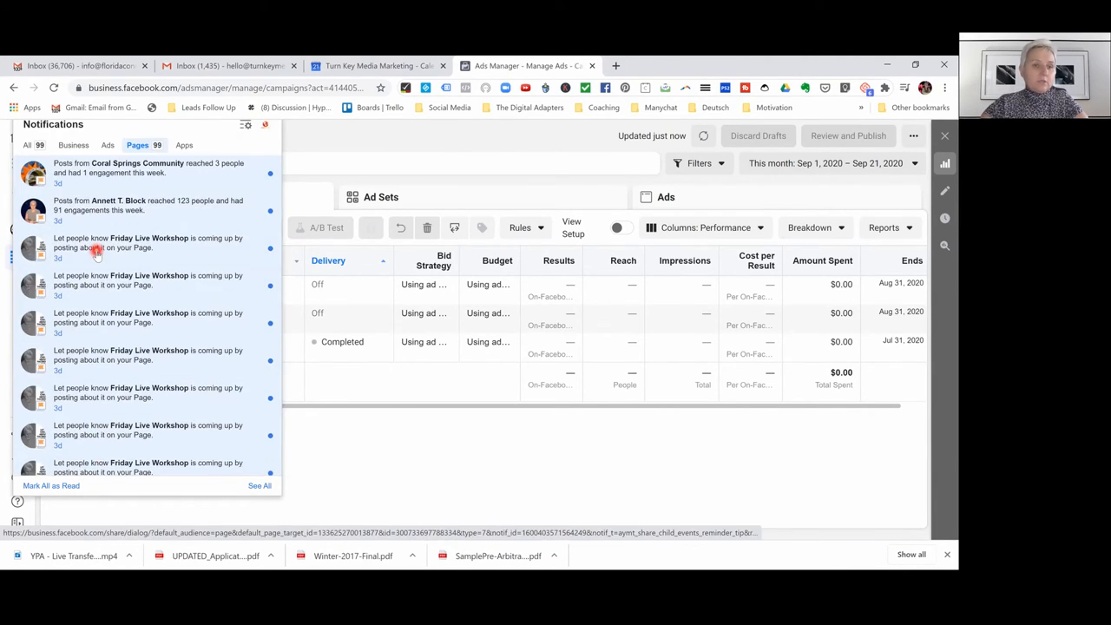
click(184, 145)
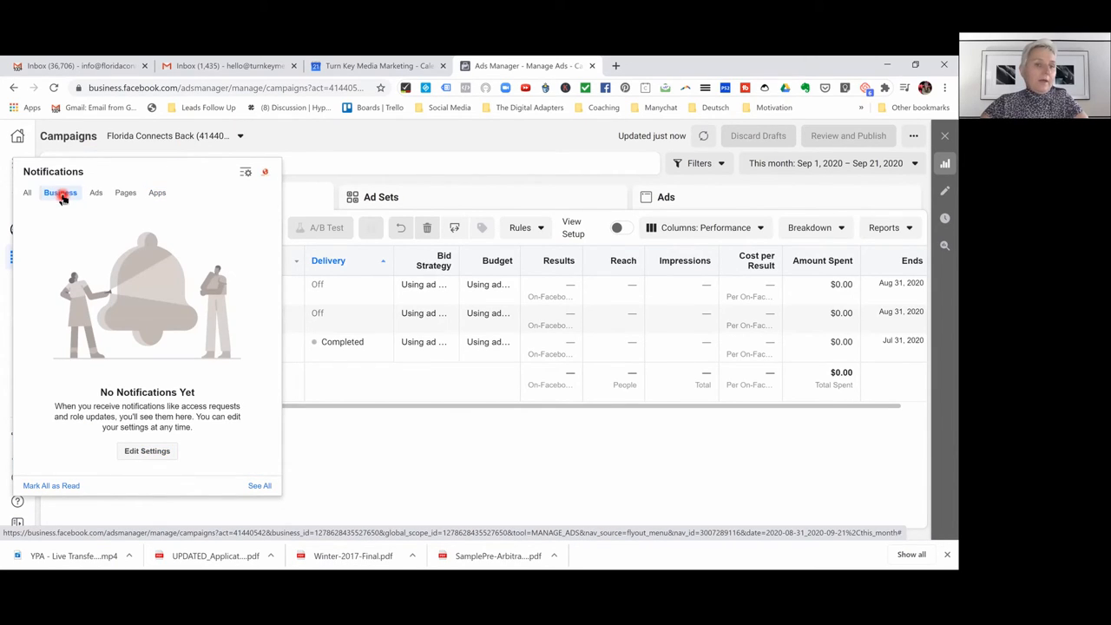
click(96, 146)
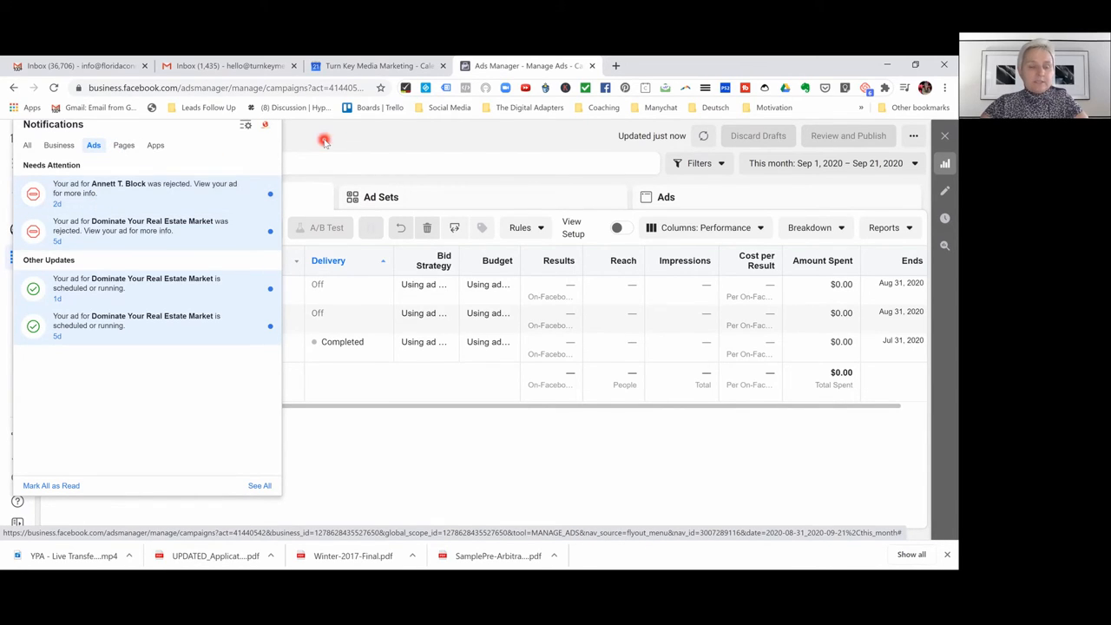
click(323, 141)
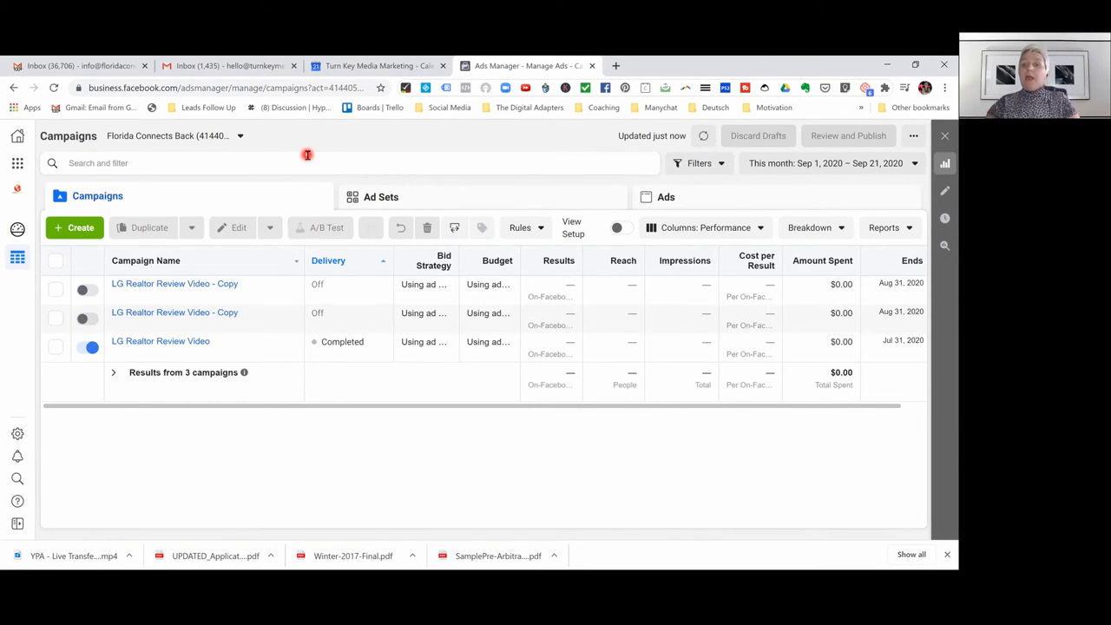